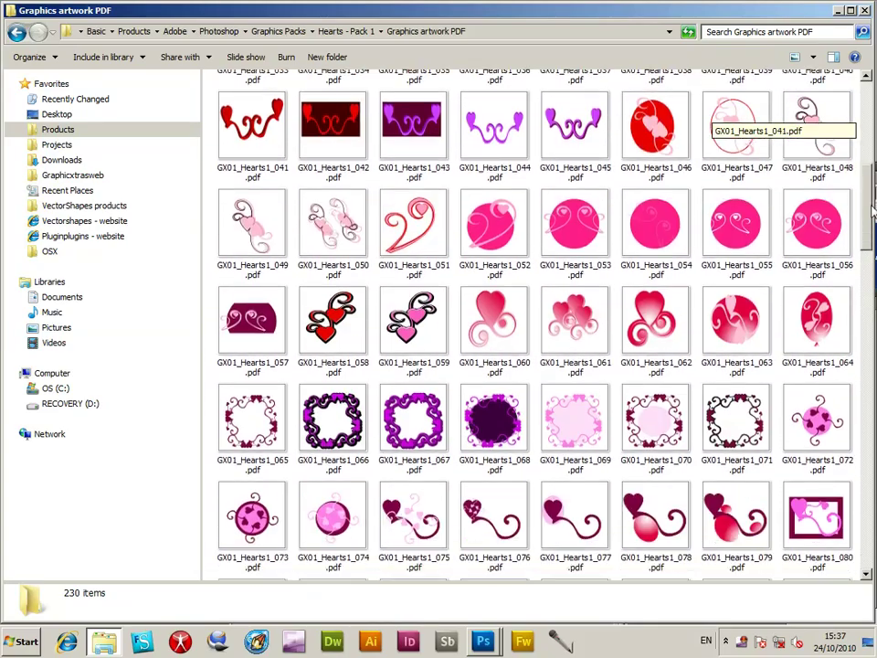
Select the entire blank canvas with a rectangular marquee
scroll(down, 3)
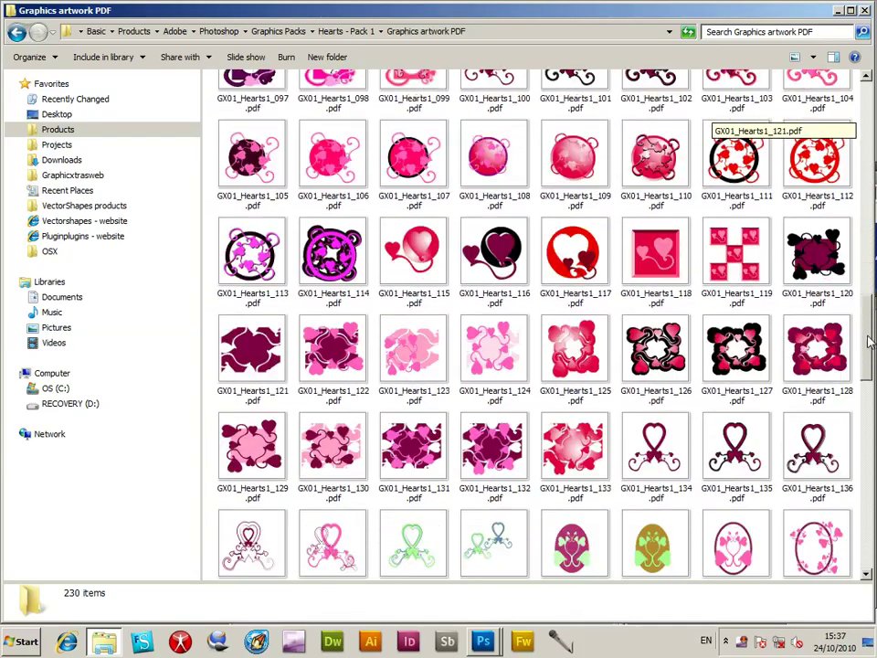
scroll(down, 3)
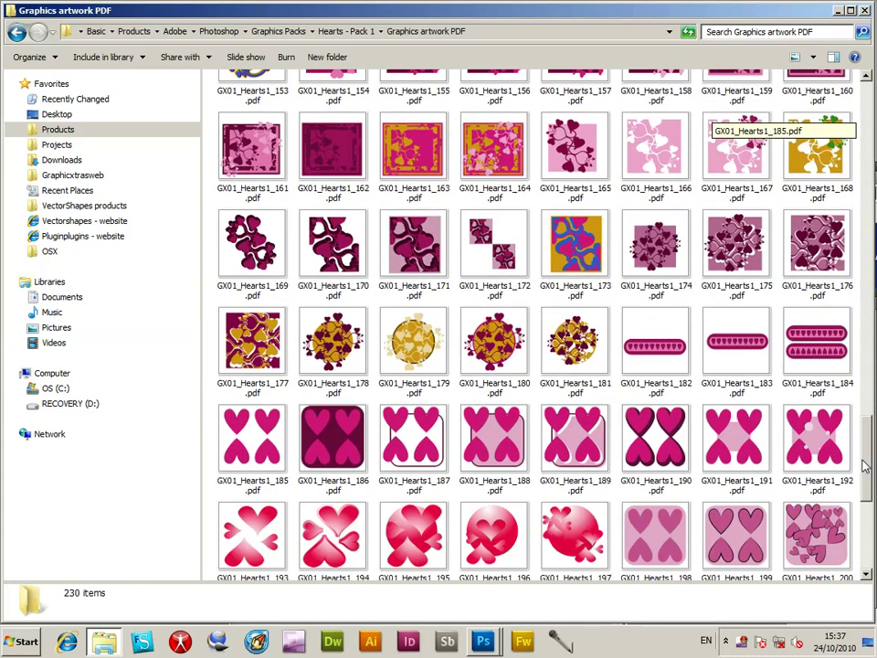
scroll(down, 3)
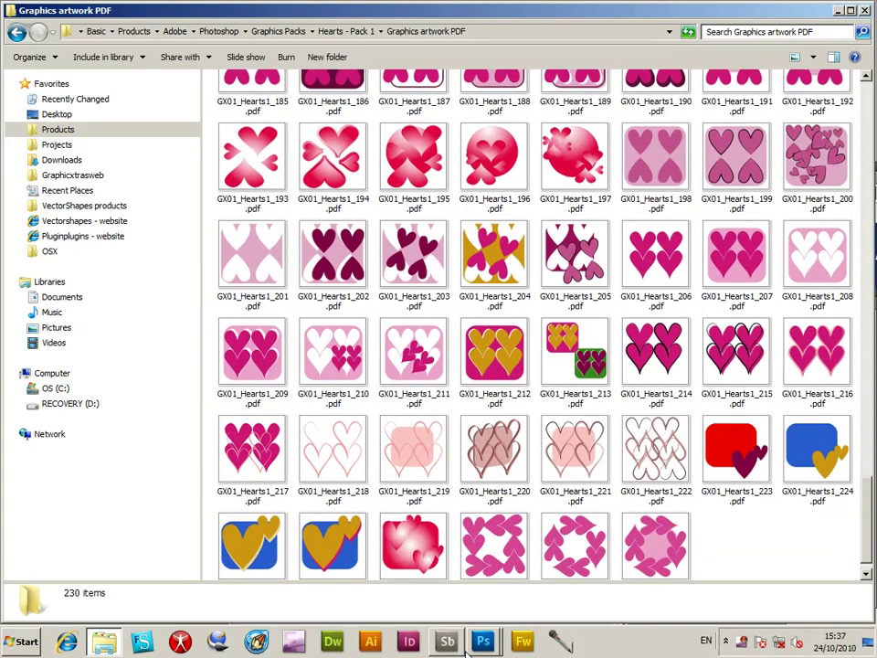
mouse_move(482, 639)
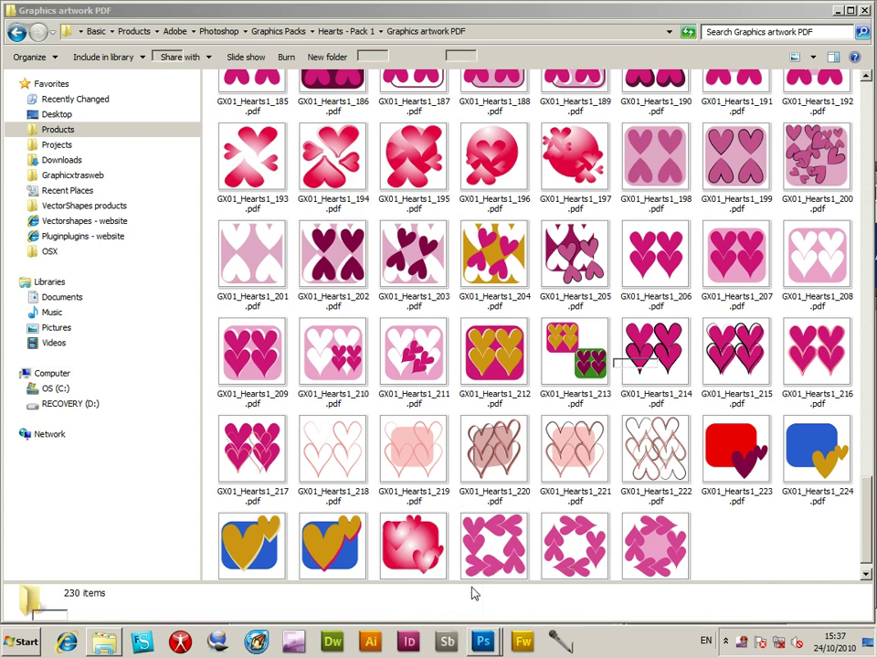
click(482, 641)
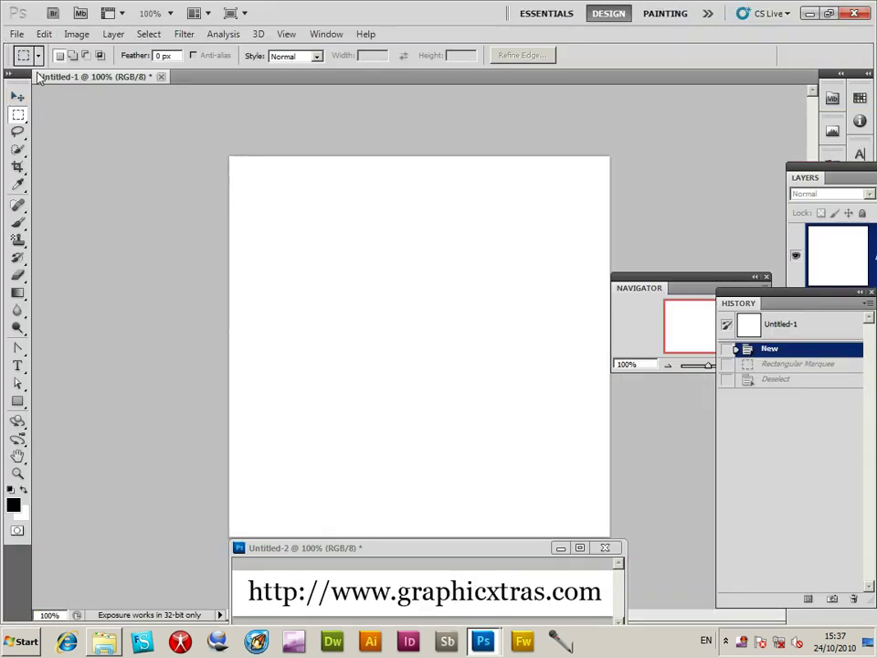
mouse_move(219, 147)
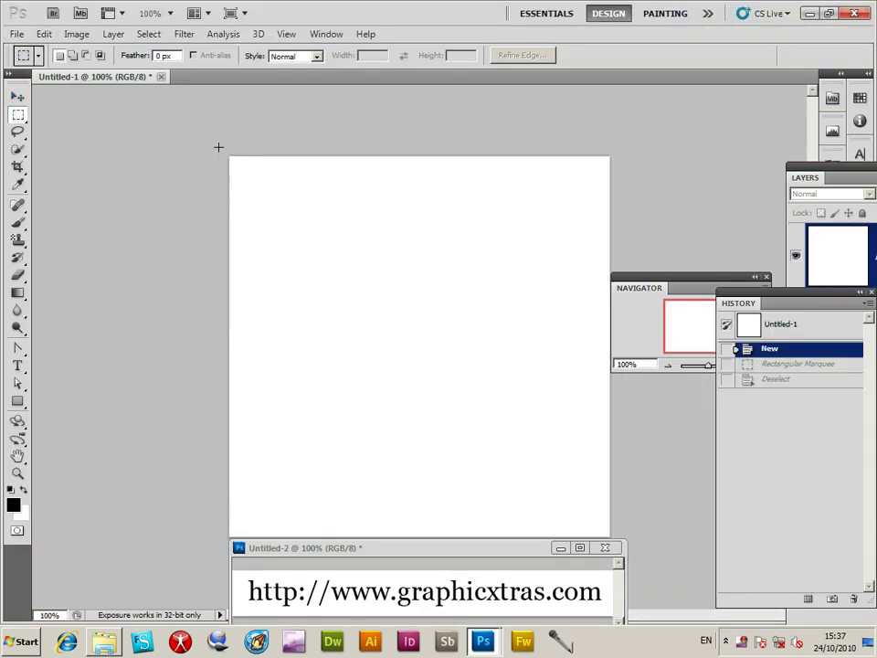
drag(230, 155, 610, 537)
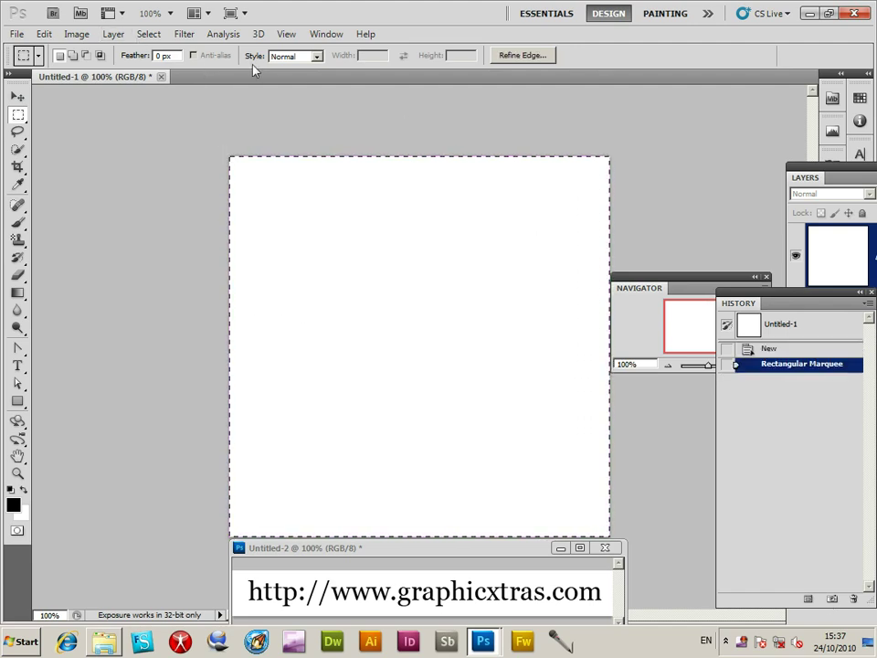
Transform the selection to 50% width so it covers only the left half
click(148, 32)
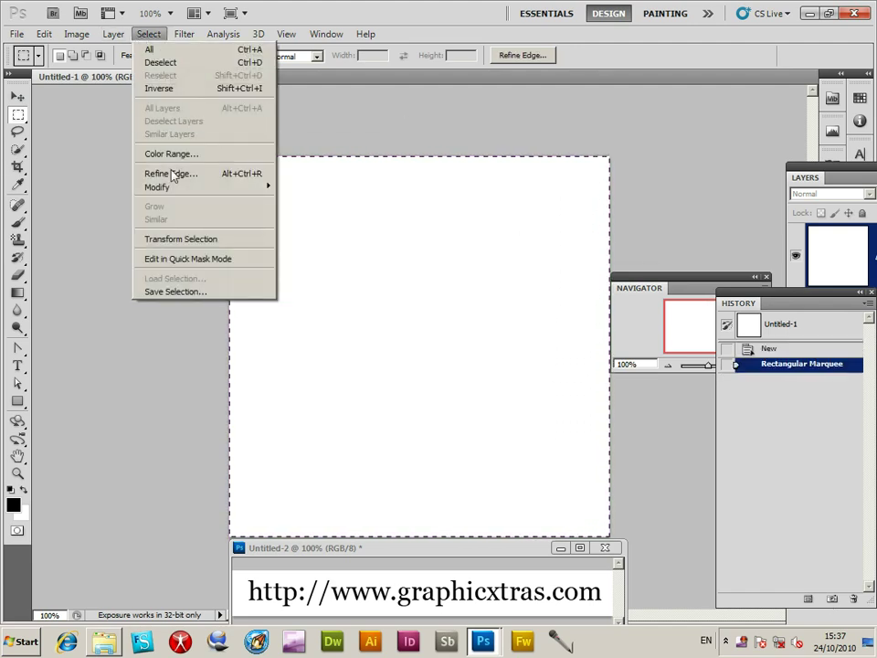
click(181, 238)
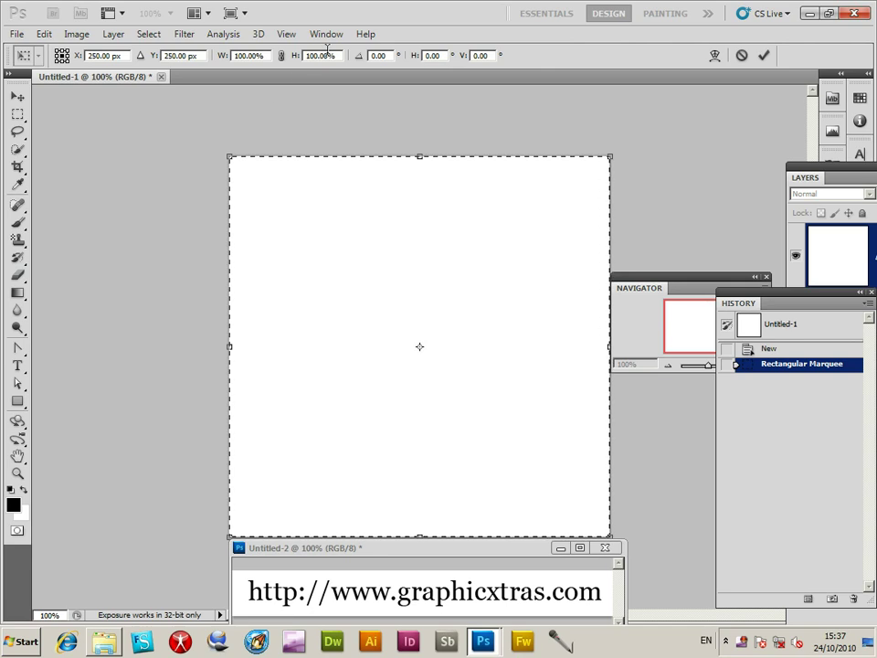
triple_click(248, 54)
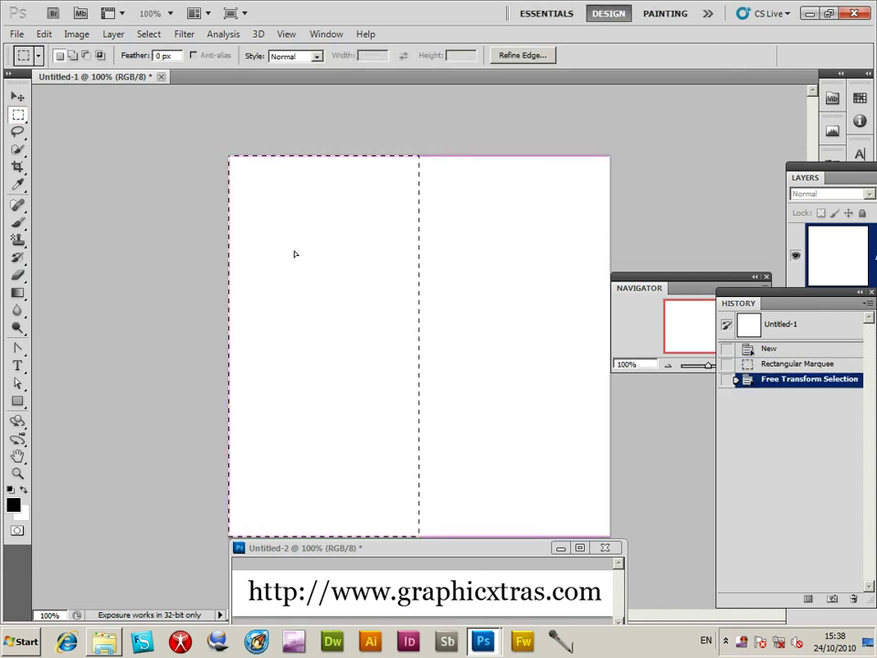
Fill the left-half selection with a custom pink colour, then deselect
click(44, 33)
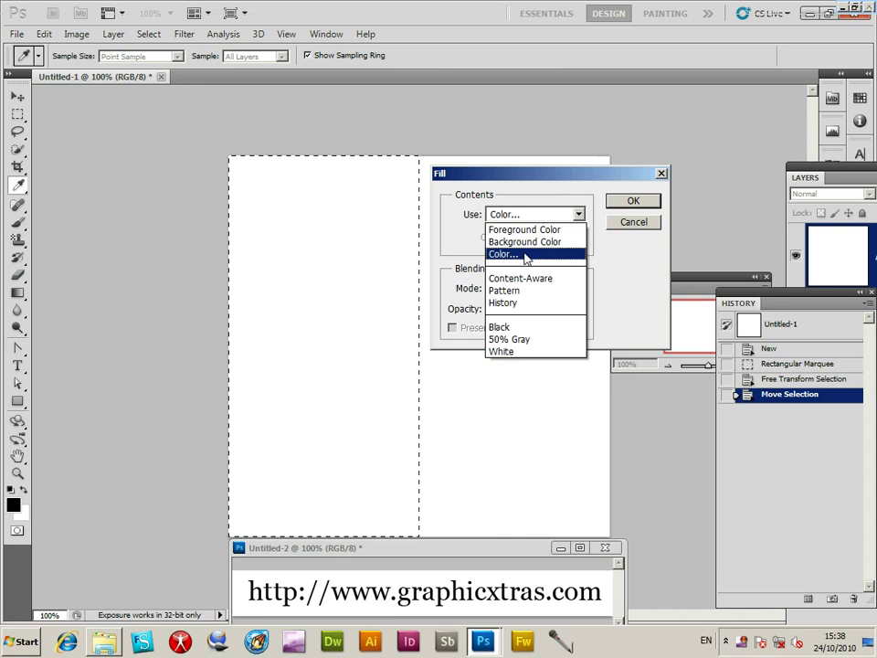
click(504, 254)
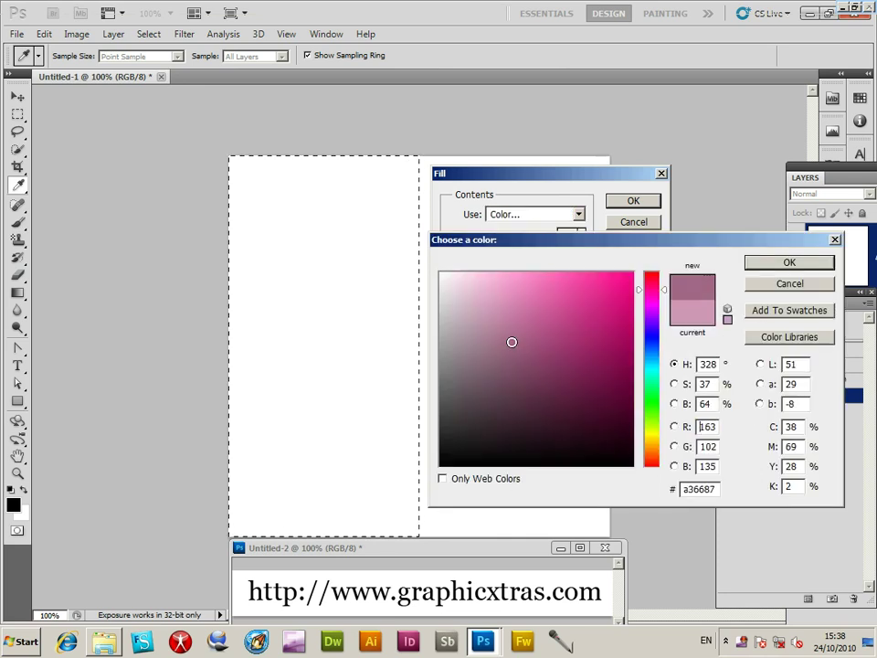
click(583, 303)
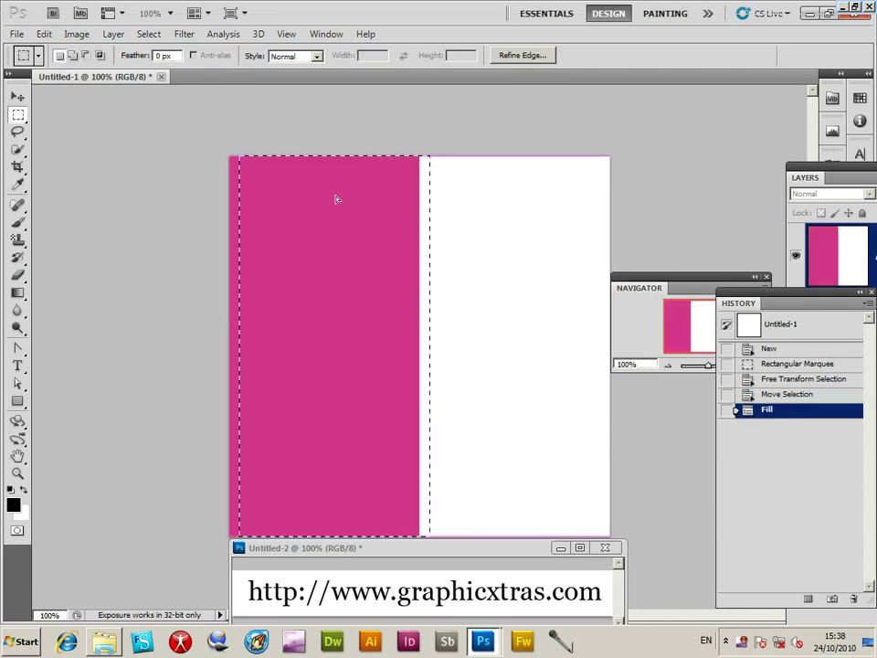
click(148, 32)
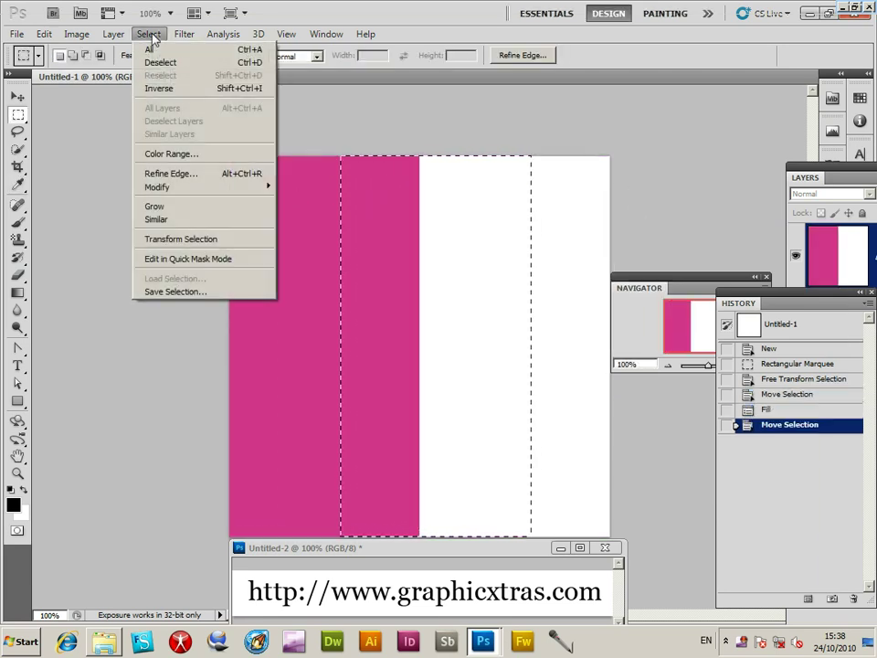
click(160, 63)
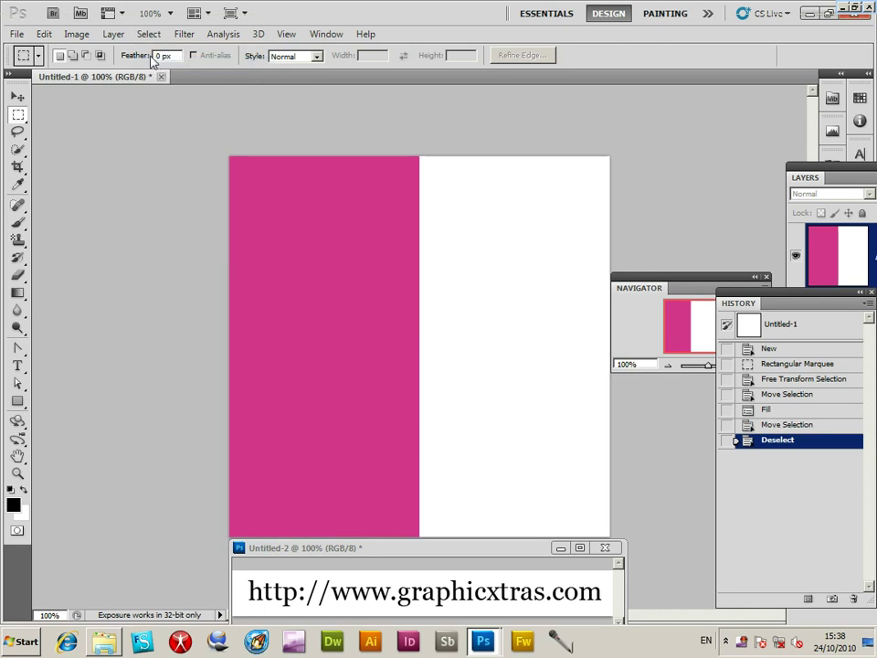
click(16, 33)
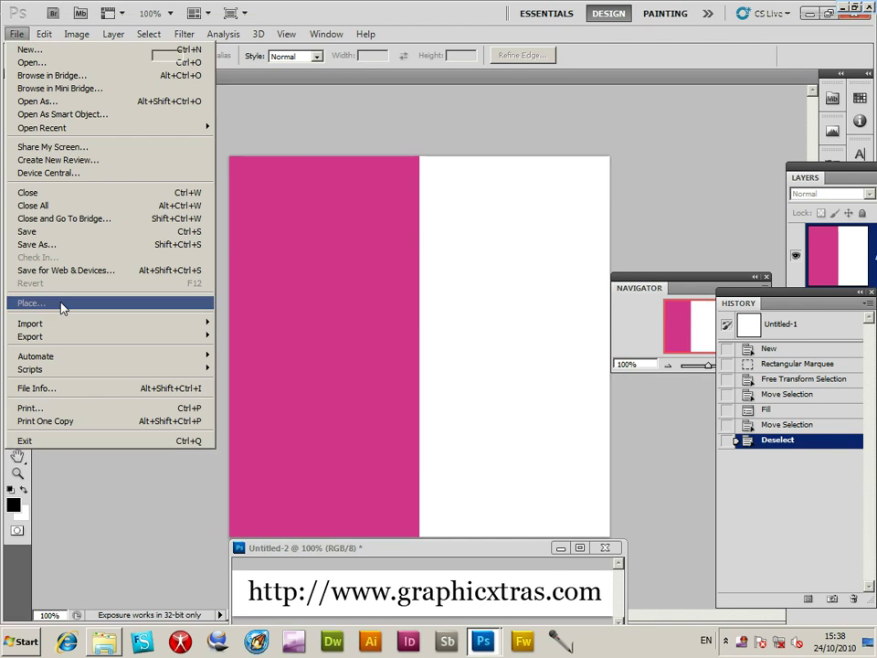
Place the GX01_Hearts1_161.pdf heart artwork over the right panel
click(33, 304)
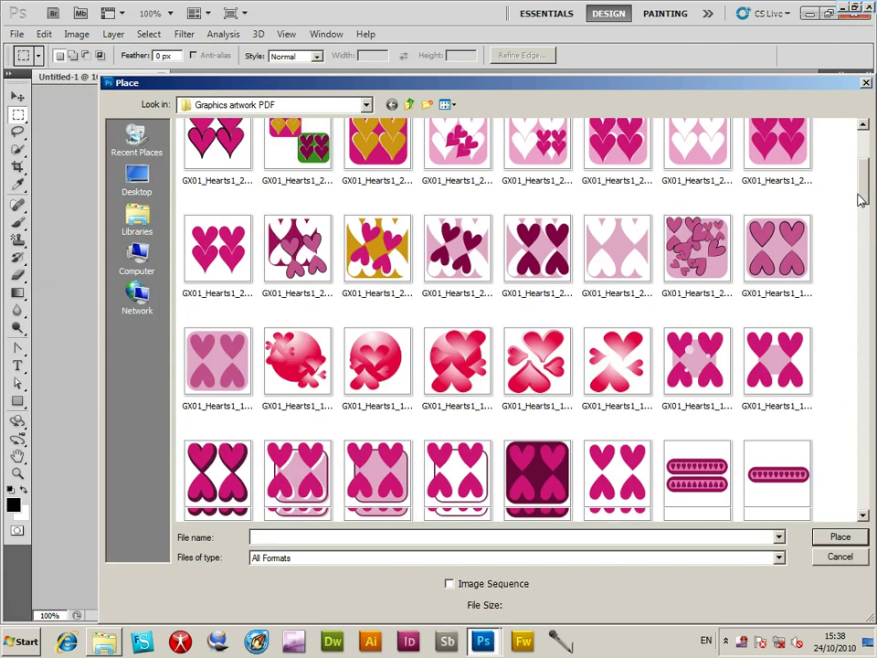
scroll(down, 3)
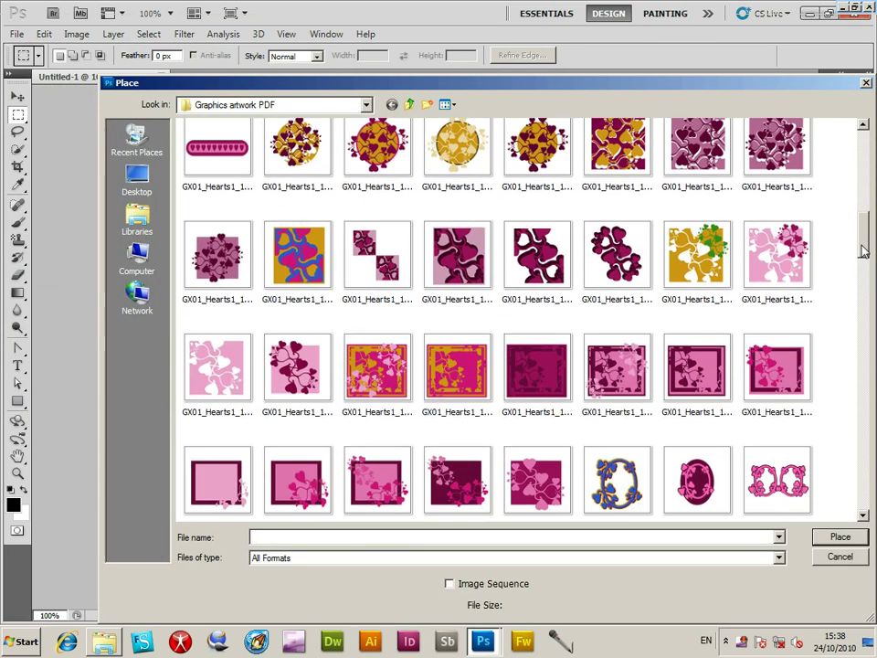
click(618, 296)
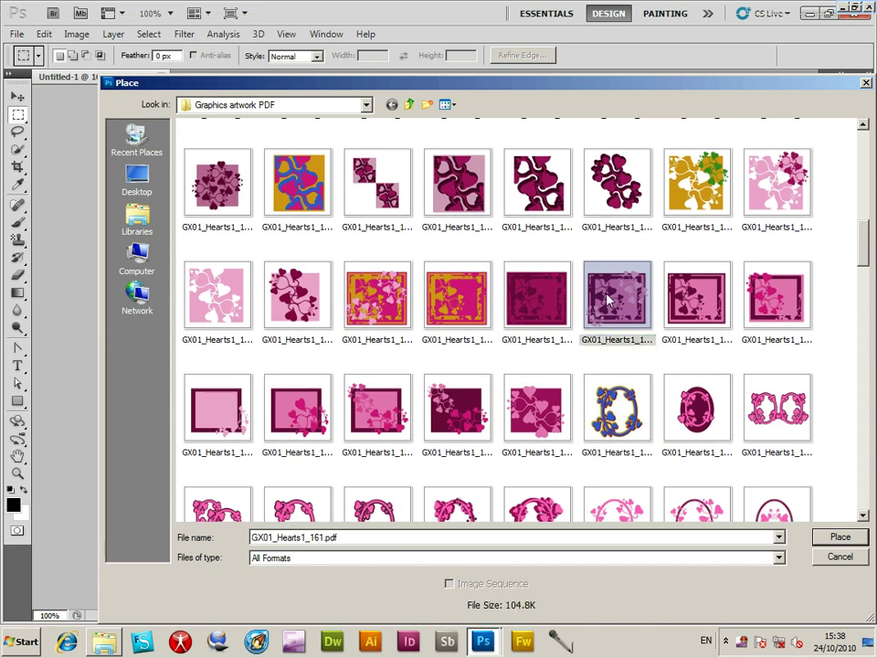
click(839, 537)
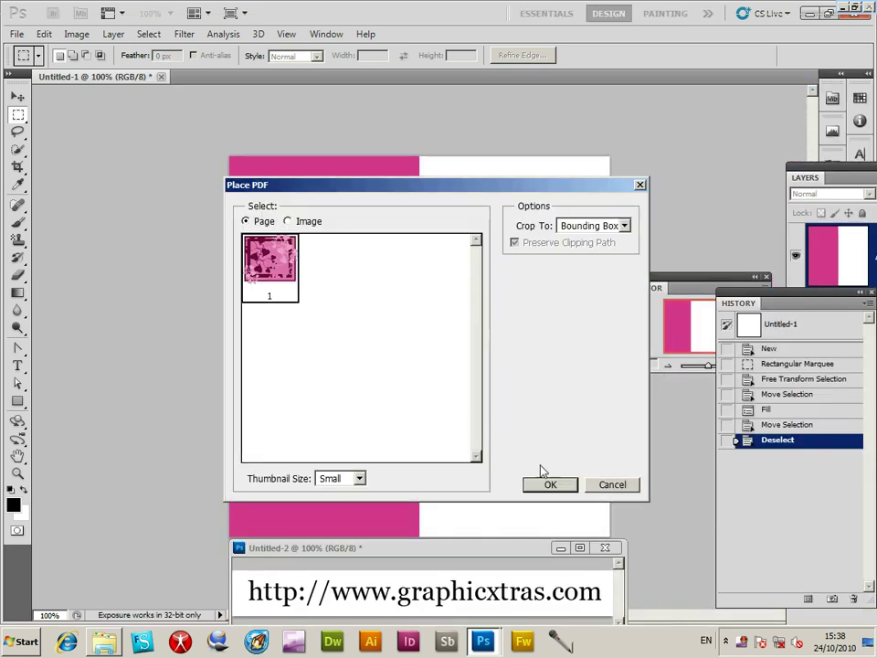
click(550, 484)
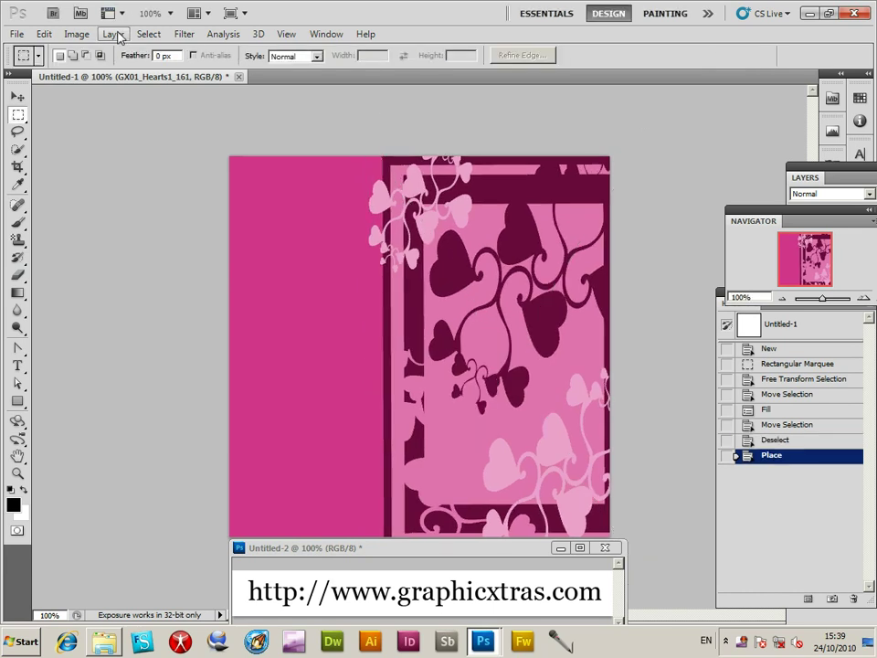
Flatten the card into a single layer
click(111, 33)
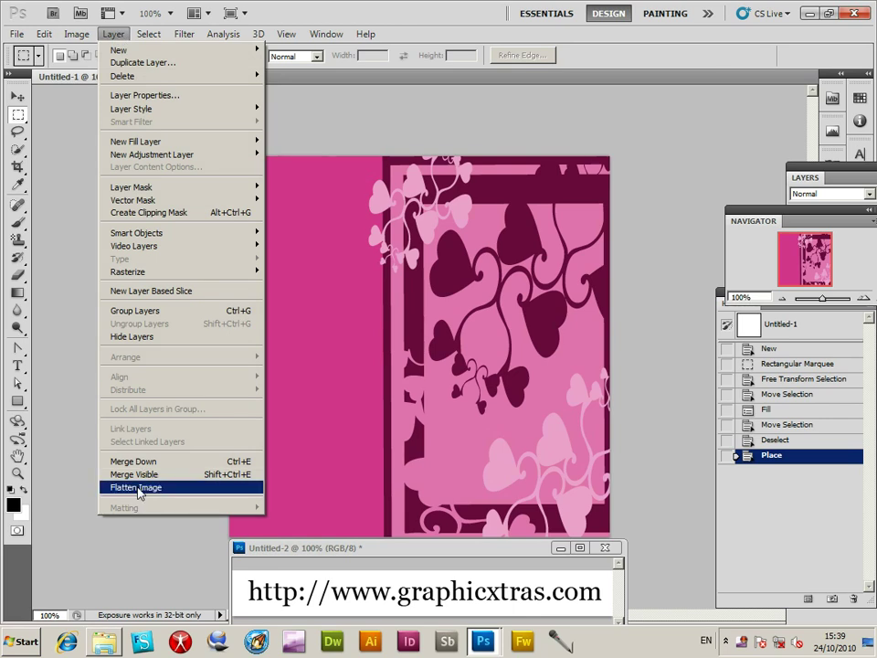
click(135, 486)
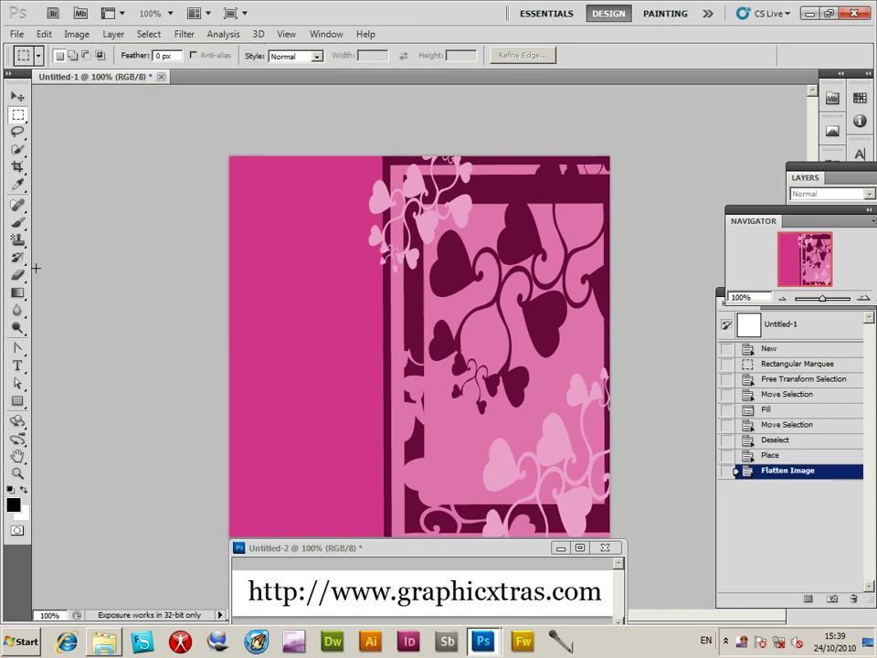
click(18, 365)
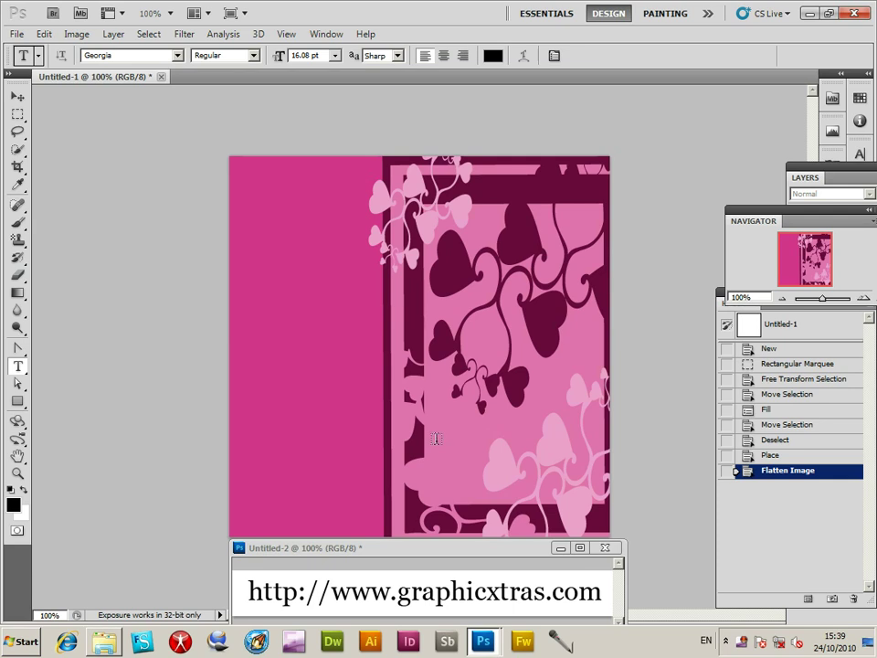
Add the white text 'All the best on your special day' over the hearts panel
click(493, 55)
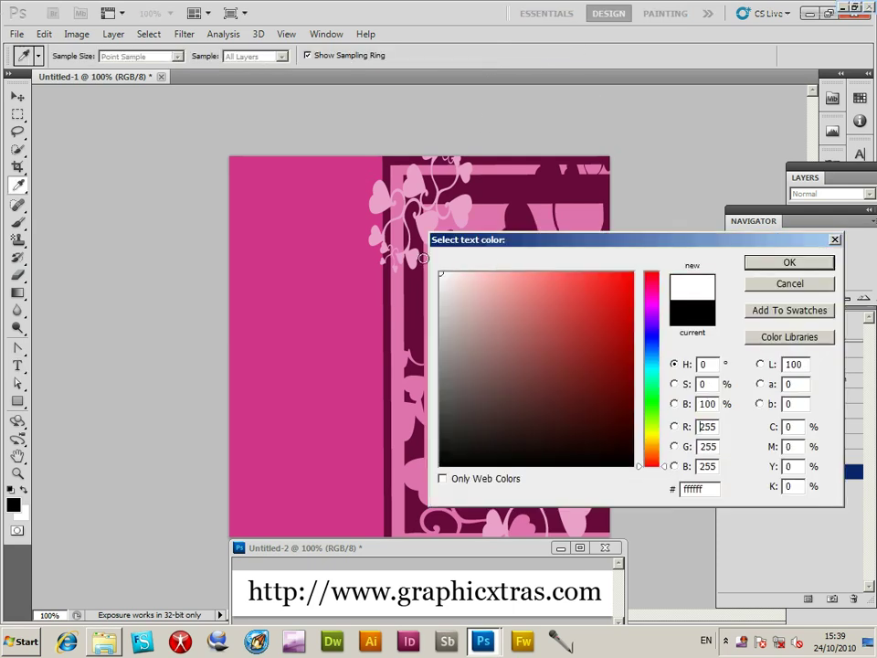
click(790, 263)
text(All the best)
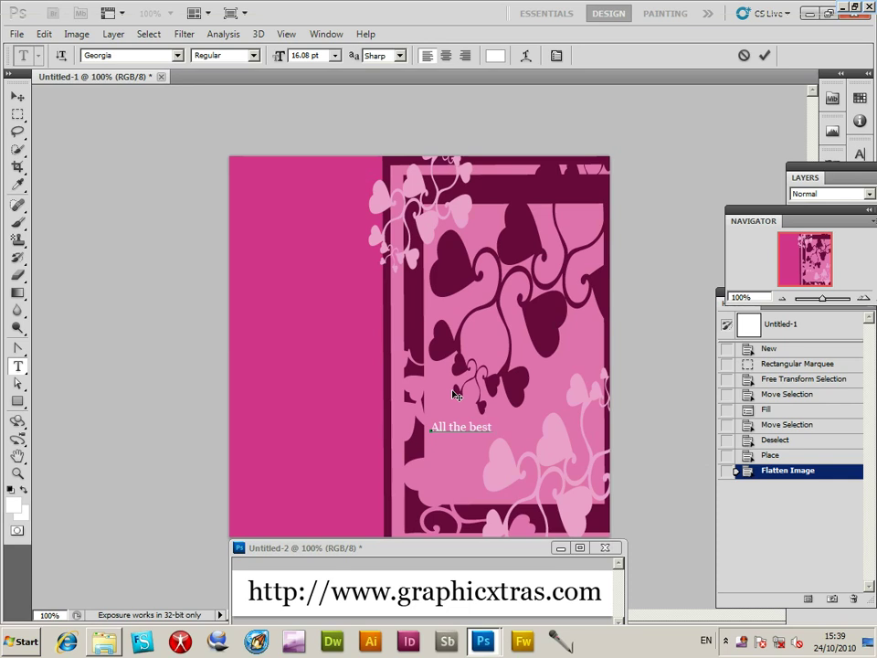
text(o)
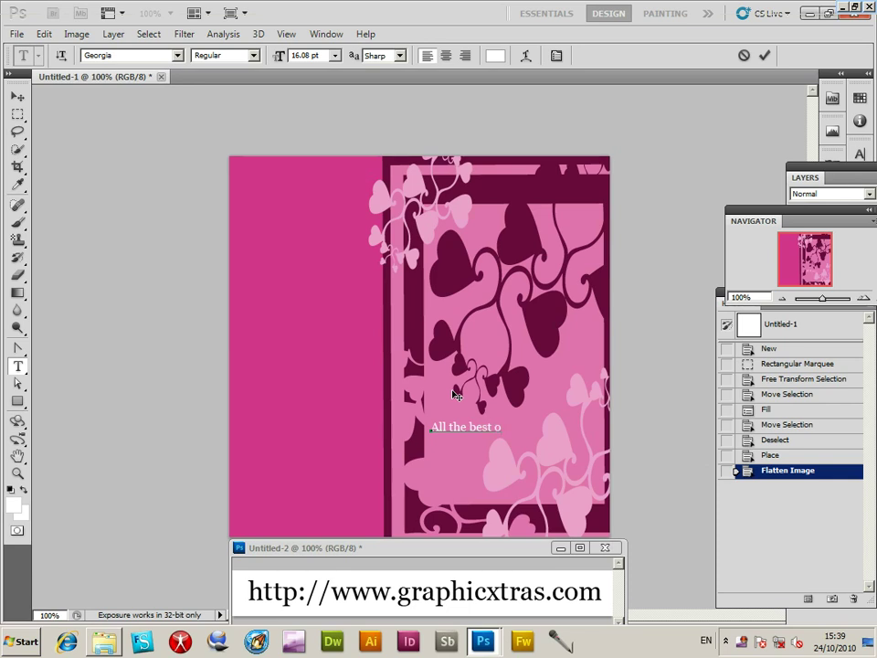
text(n)
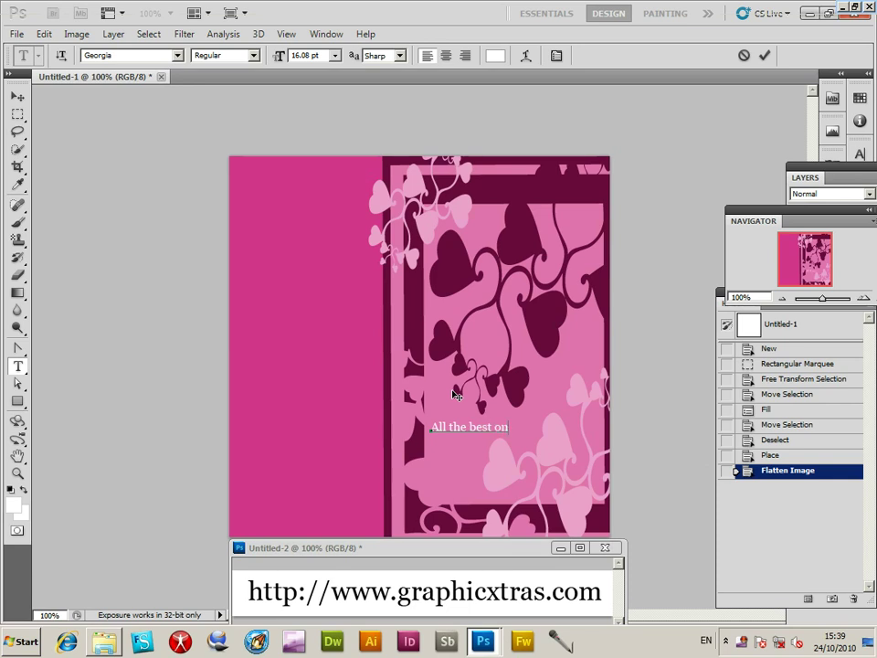
text(your)
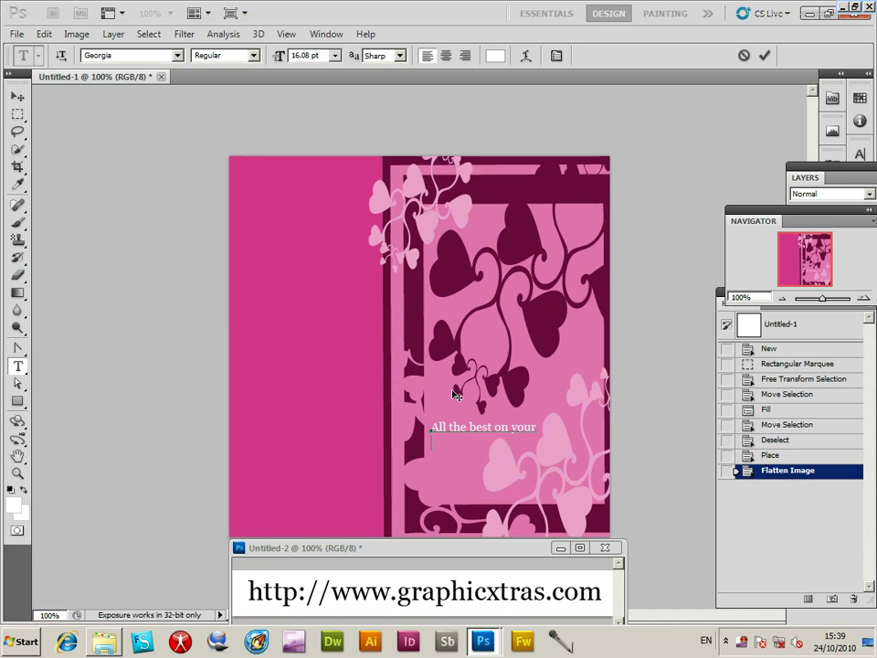
text(special day)
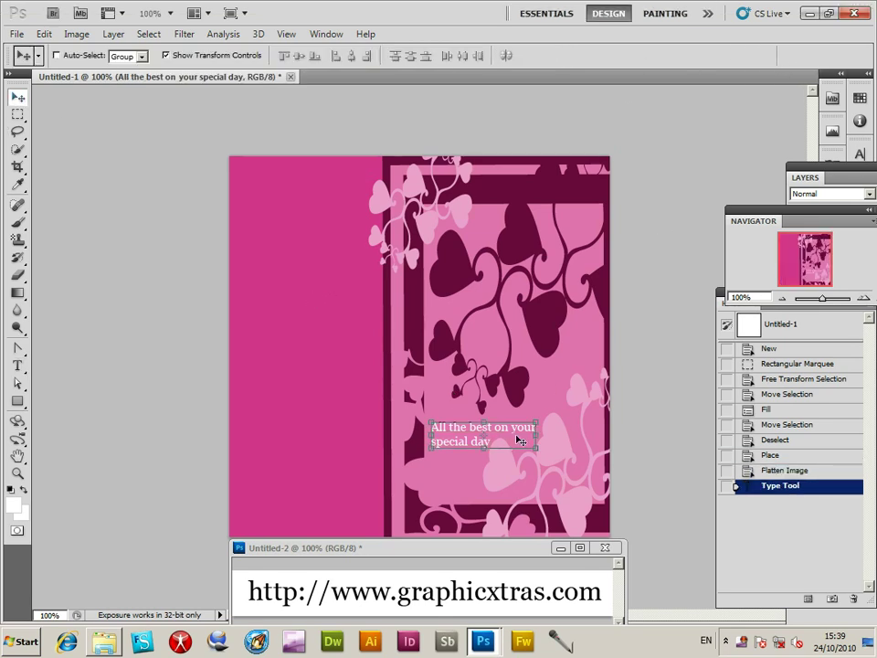
Reposition the message lower on the hearts panel and flatten it into the card
drag(482, 435, 534, 372)
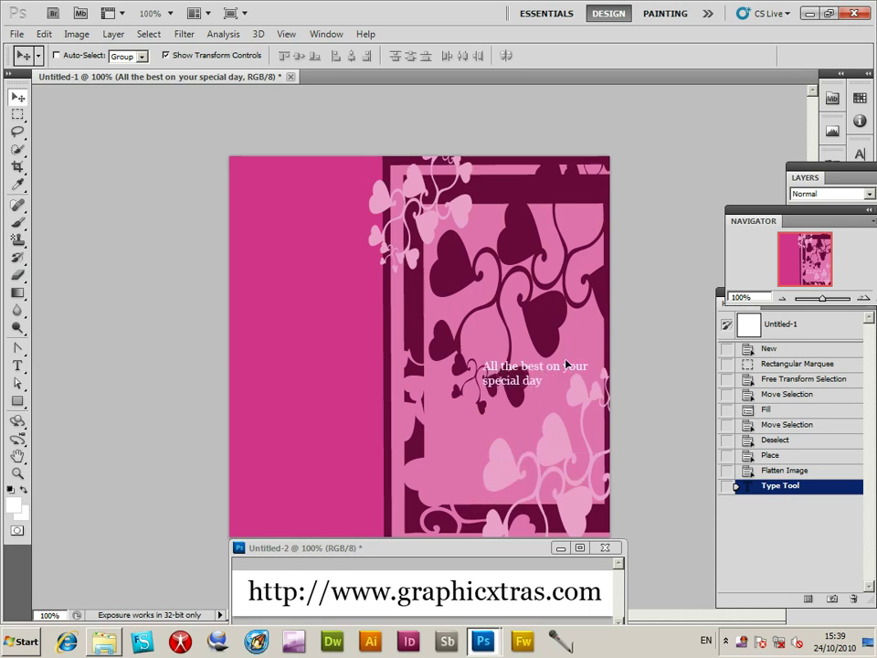
drag(534, 373, 475, 446)
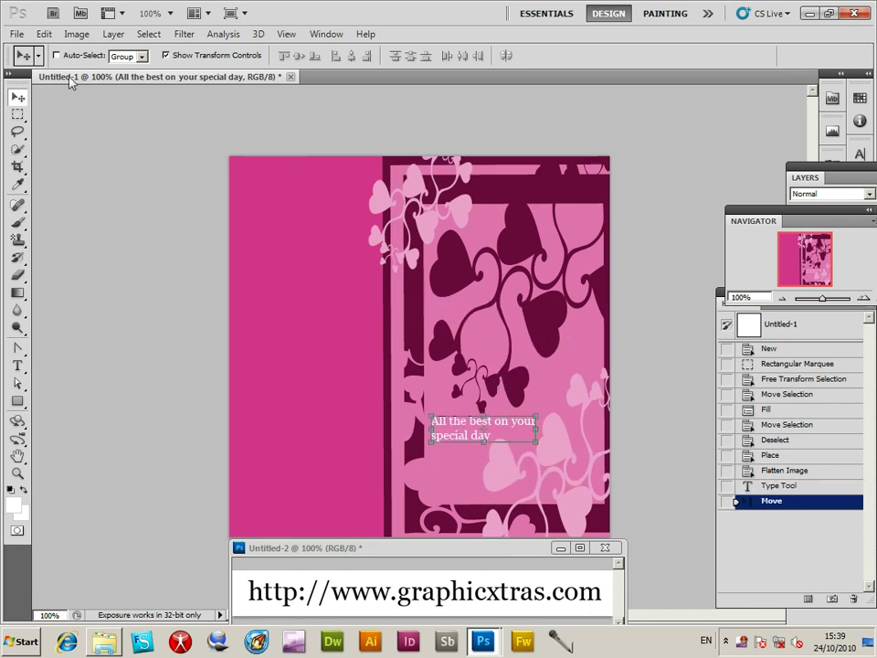
click(112, 32)
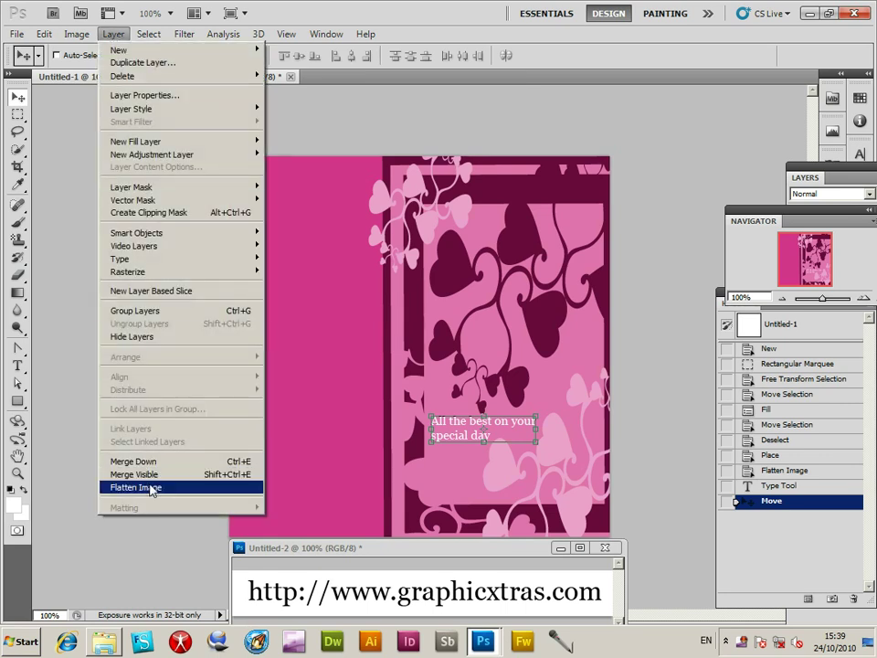
click(135, 486)
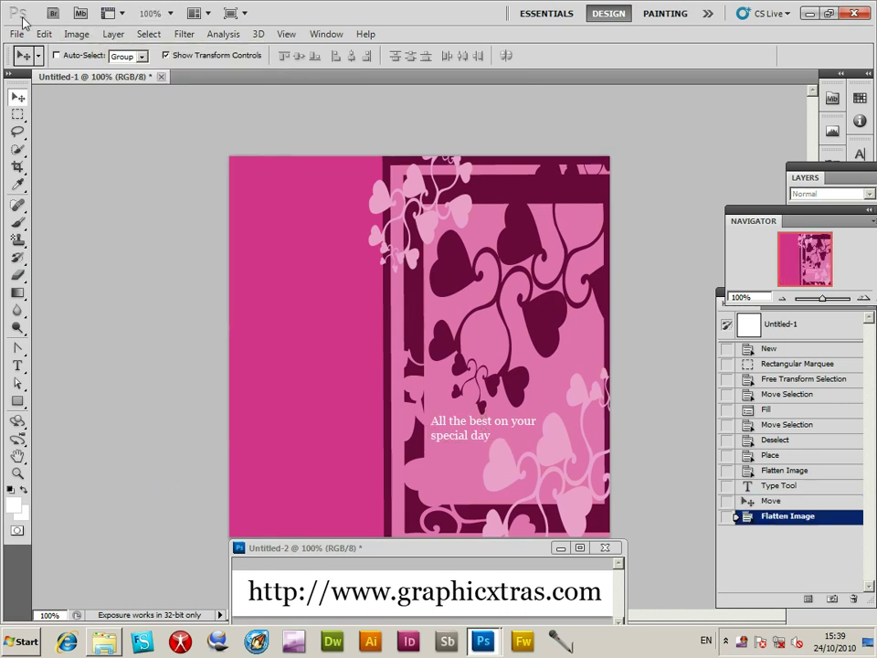
Place GX01_Hearts1_215.pdf and shrink the magenta hearts into the left panel's bottom
click(16, 33)
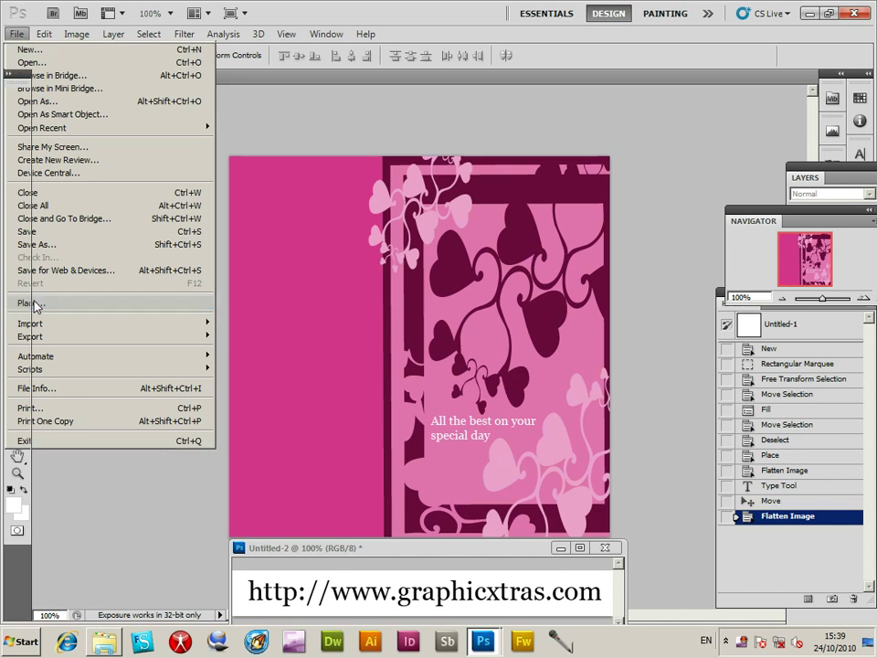
click(30, 303)
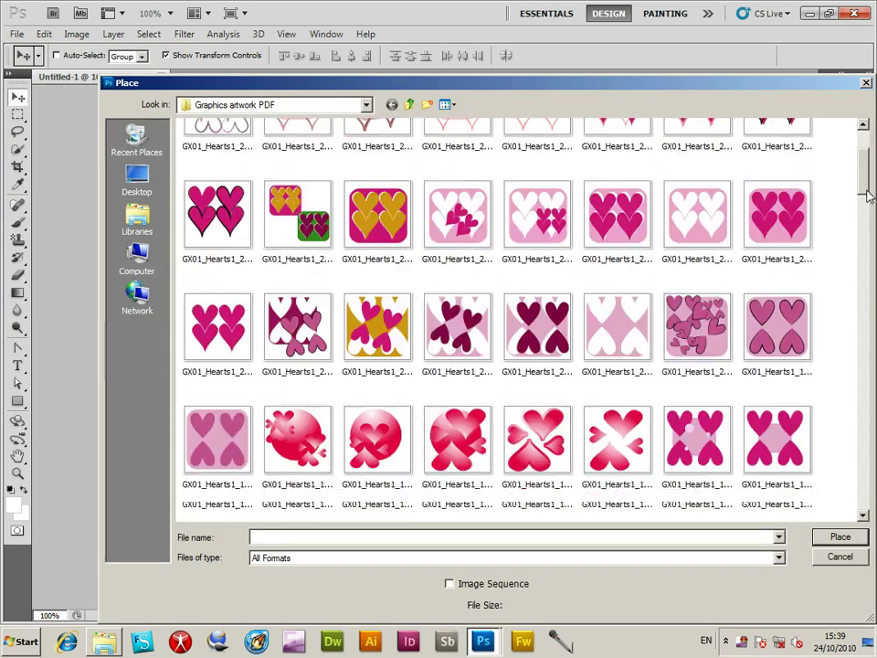
click(776, 186)
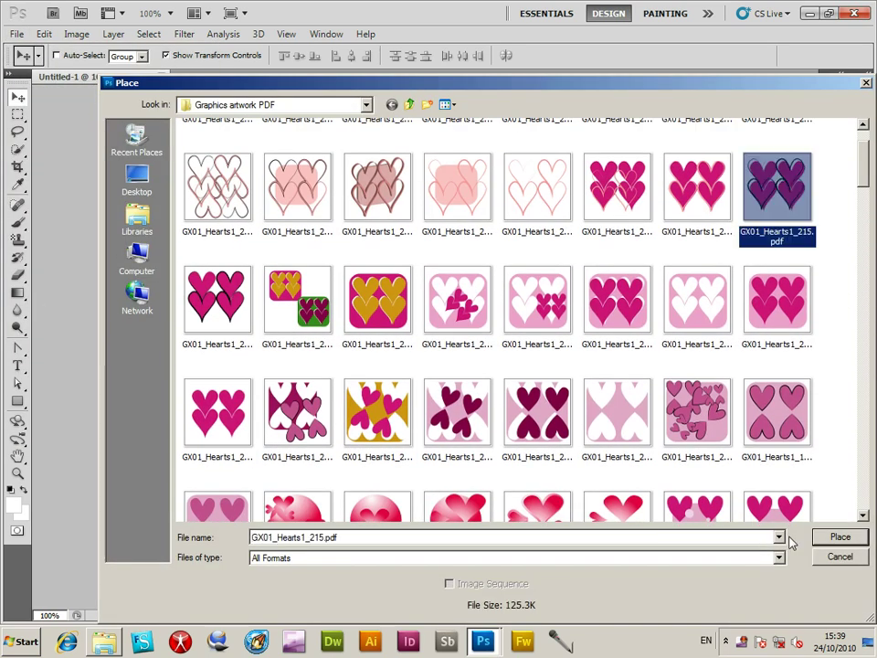
click(836, 537)
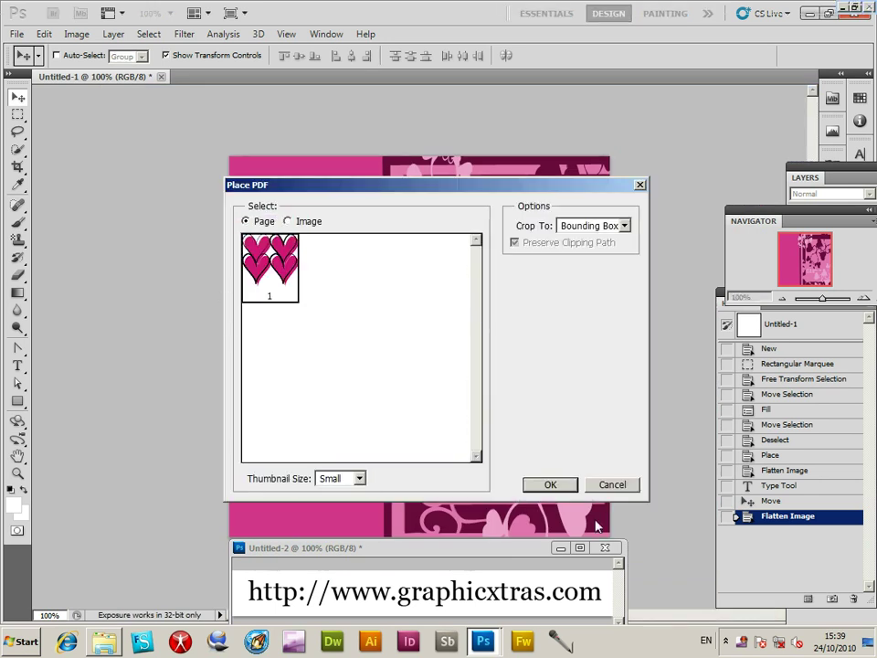
click(550, 484)
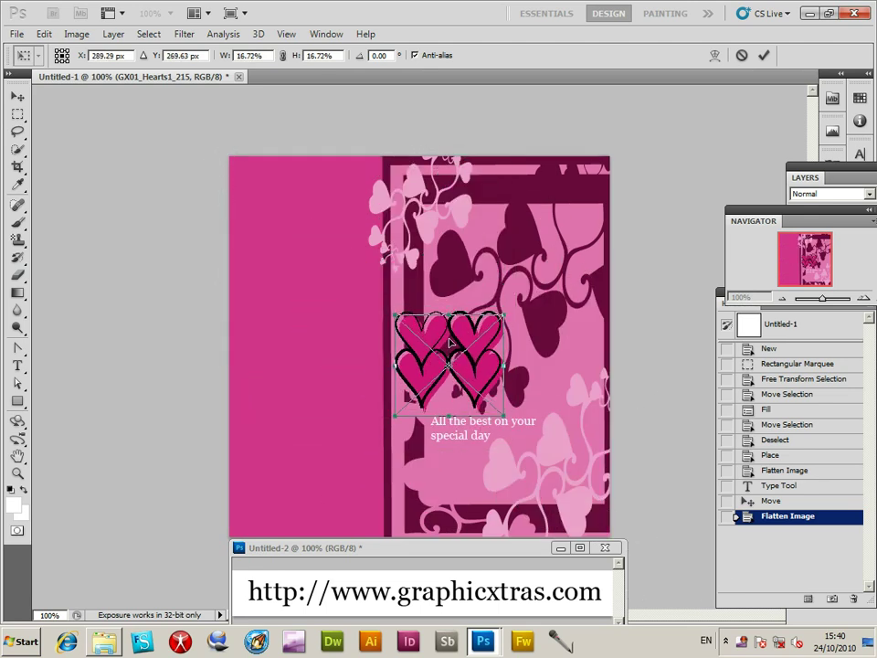
drag(447, 363, 310, 497)
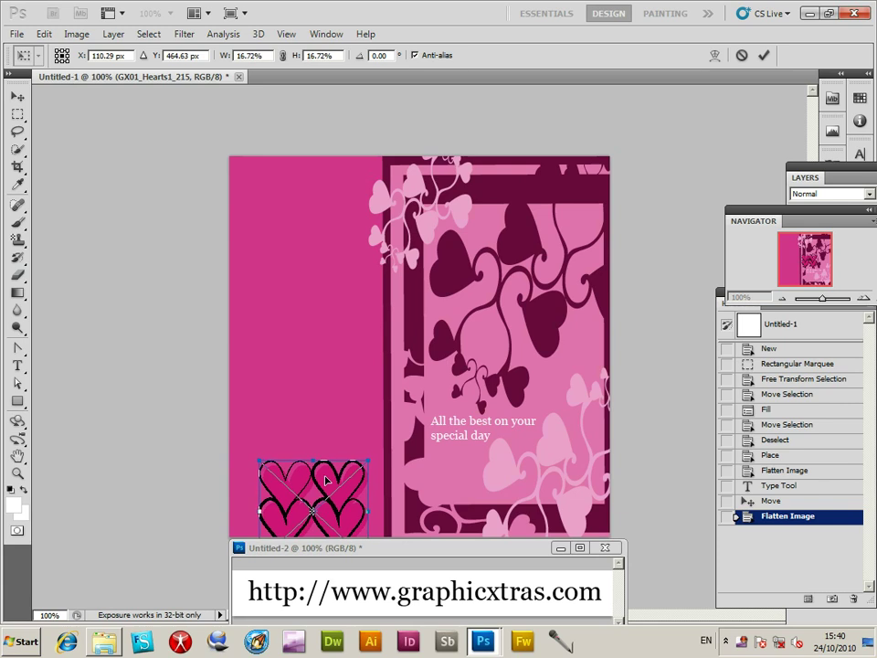
drag(310, 497, 309, 489)
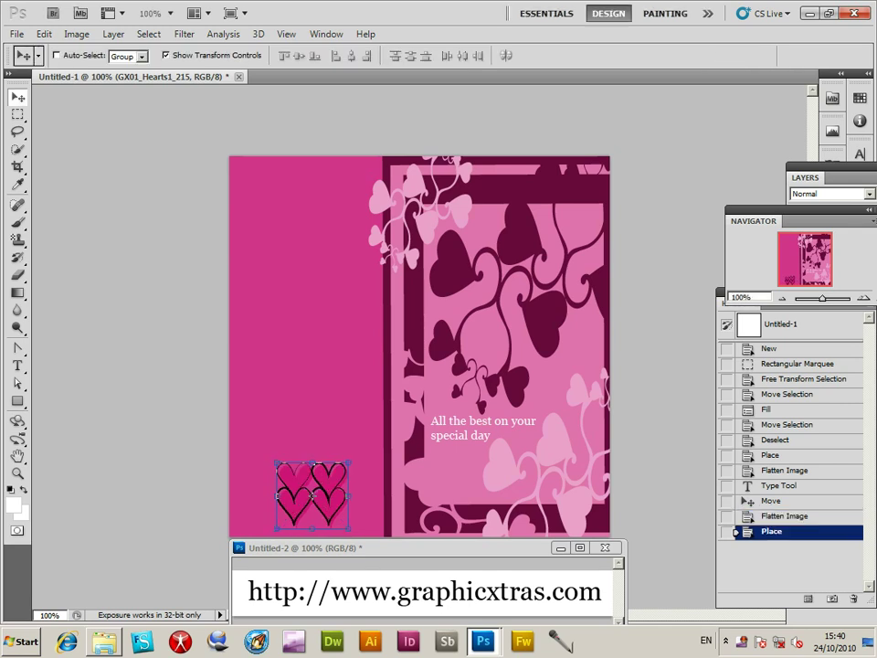
Add a white 'wedding cards special publications' caption above the small hearts
click(18, 366)
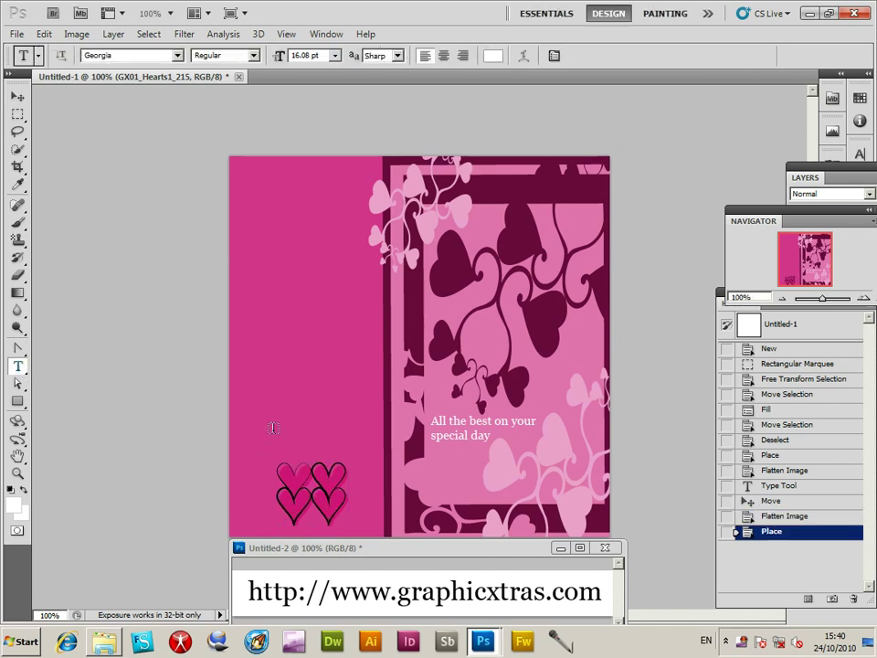
text(wedding cards)
text(special)
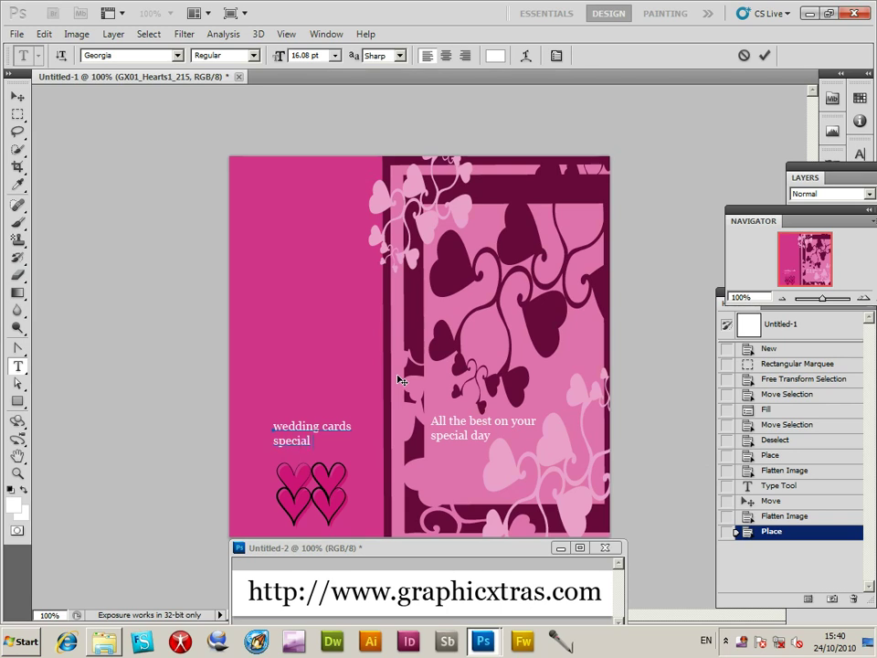
text(publications)
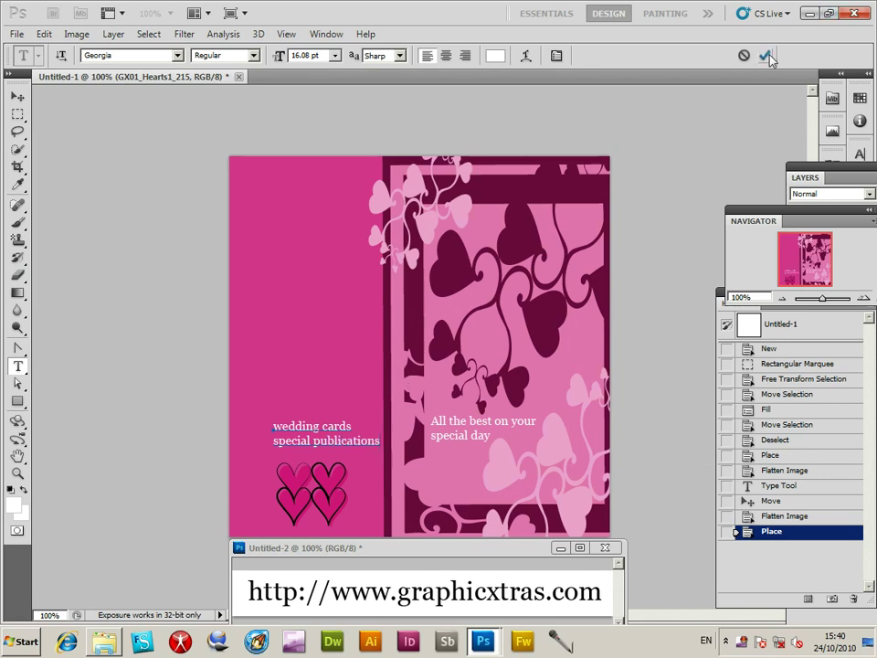
click(766, 54)
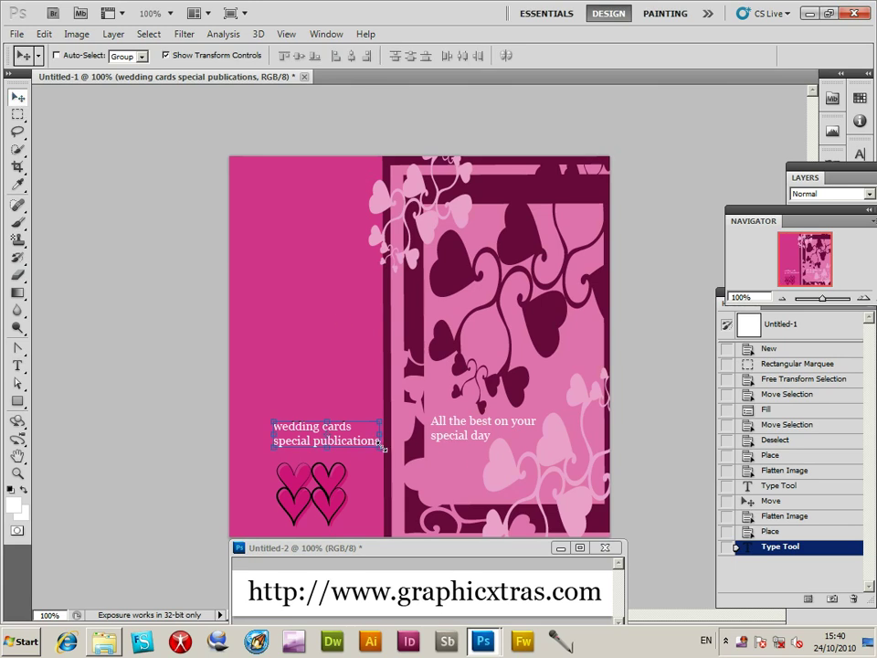
Flatten the caption and hearts into a single image layer
click(326, 433)
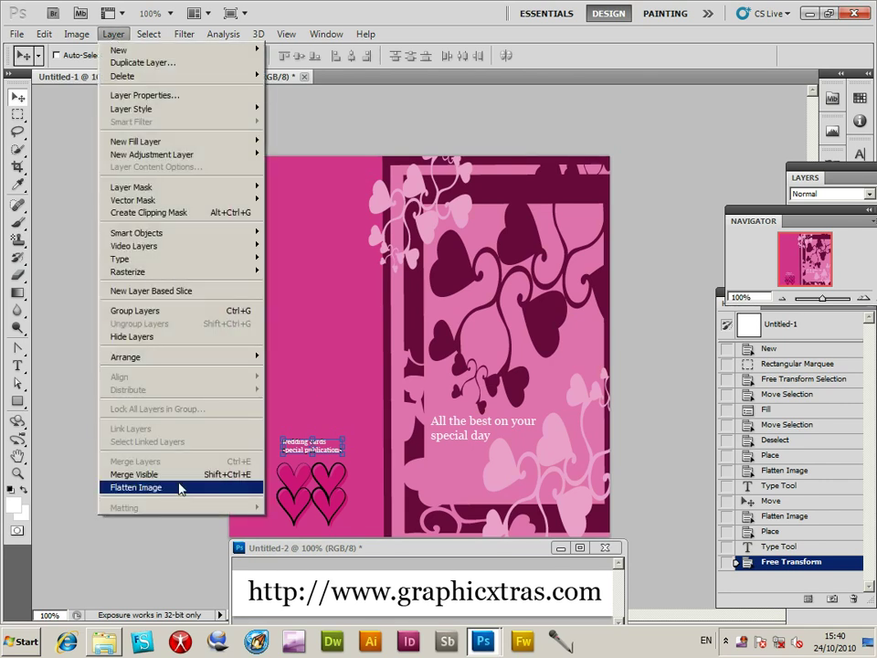
click(135, 486)
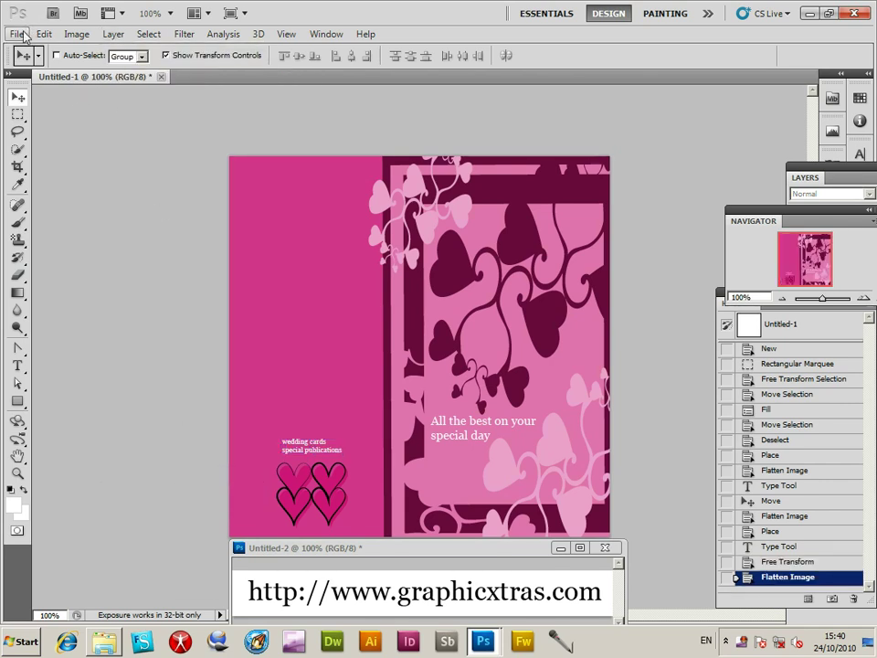
click(16, 33)
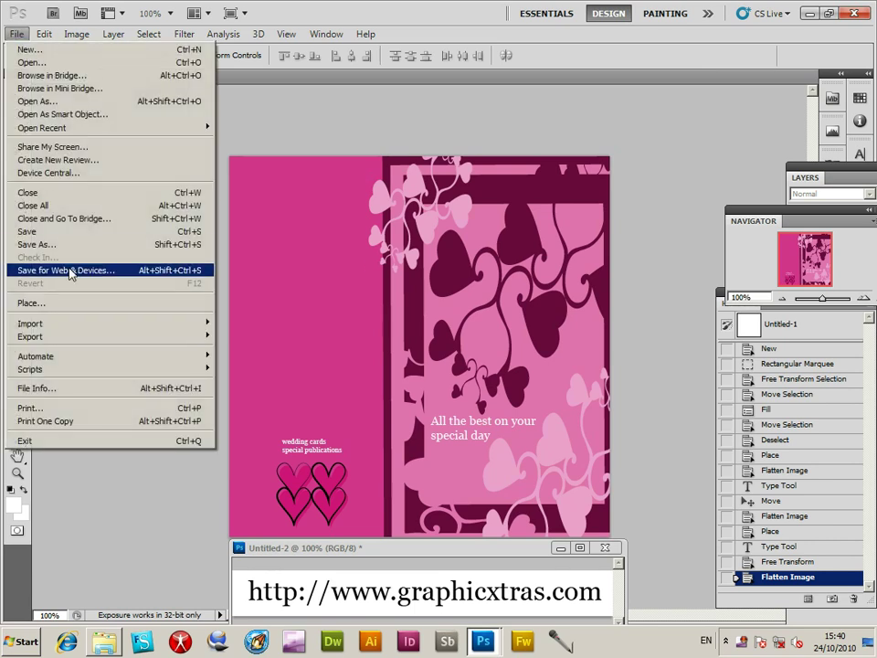
Place the large pink hearts PDF and move it down into the left panel
click(31, 303)
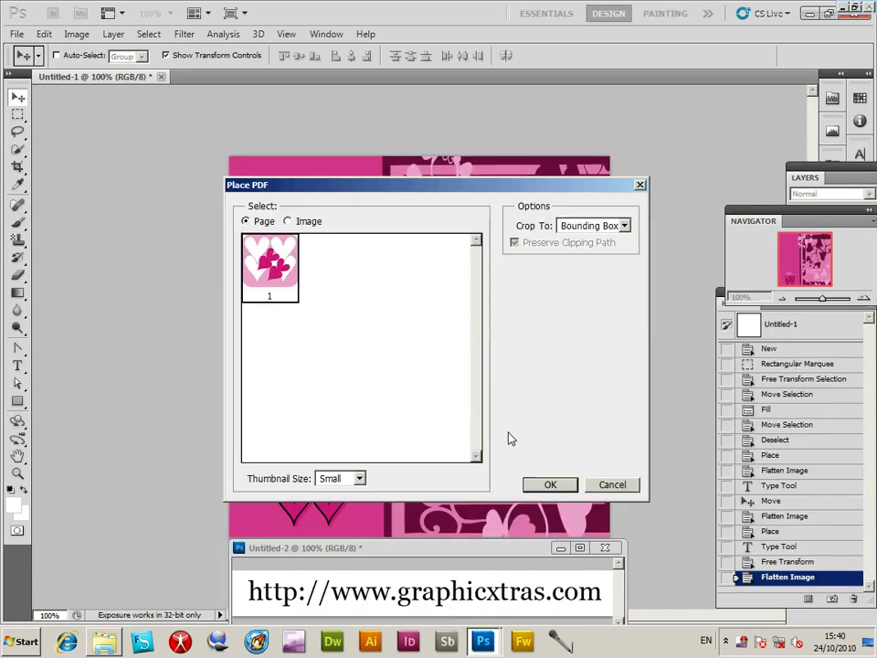
click(550, 484)
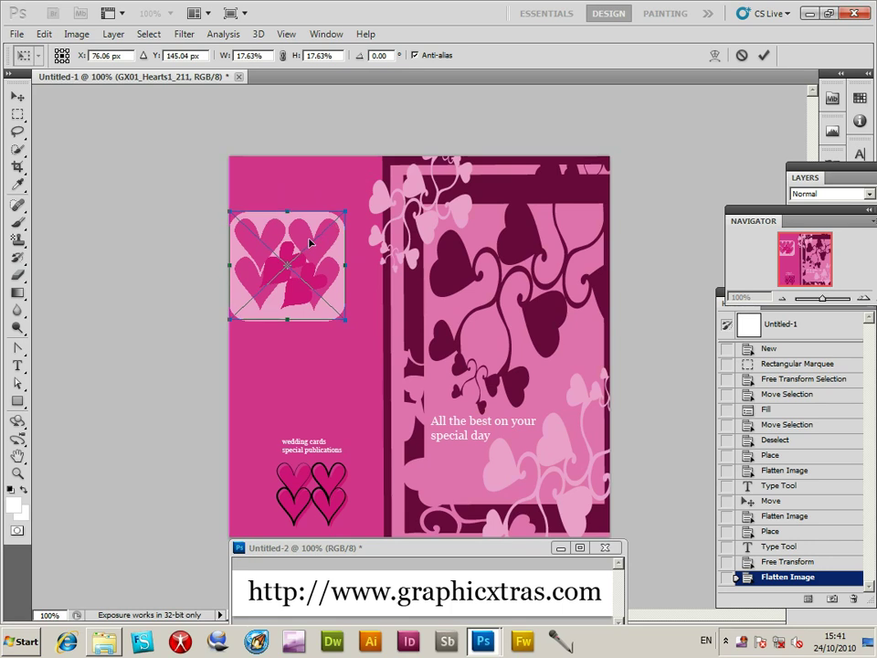
drag(343, 321, 365, 393)
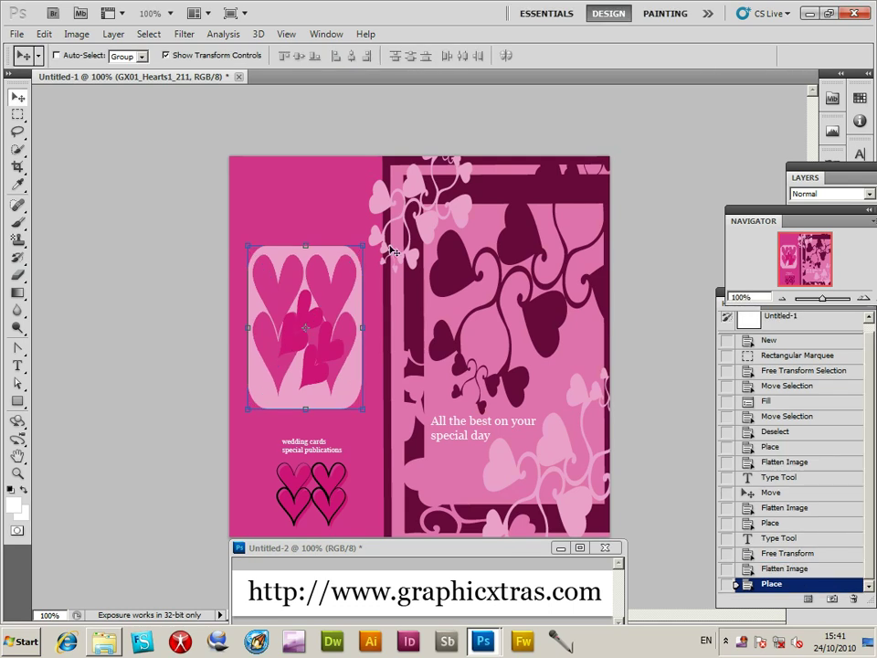
Lower the hearts layer opacity to 27% via the Layers panel and enlarge it over the left panel
click(326, 33)
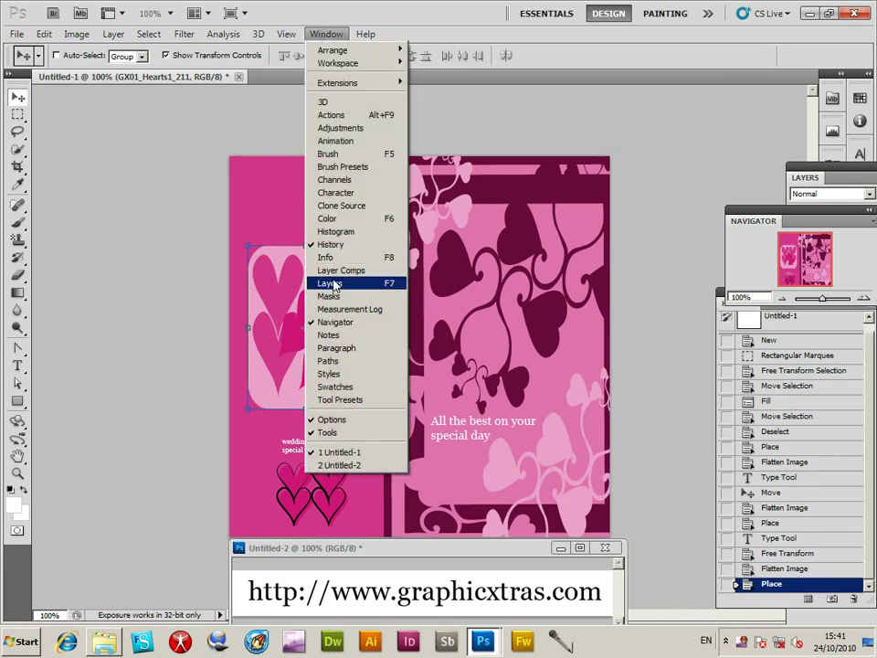
click(328, 281)
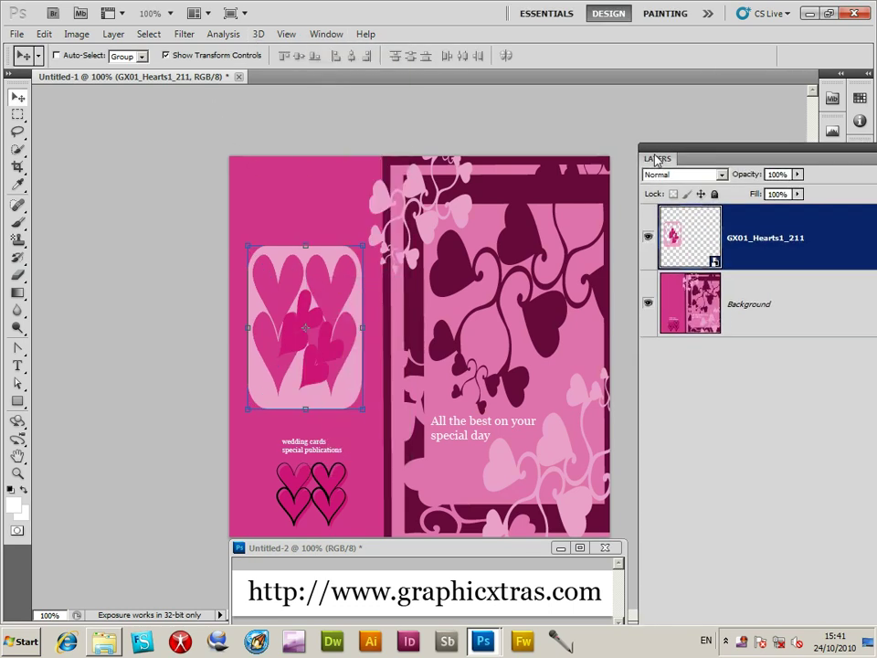
drag(800, 186, 753, 186)
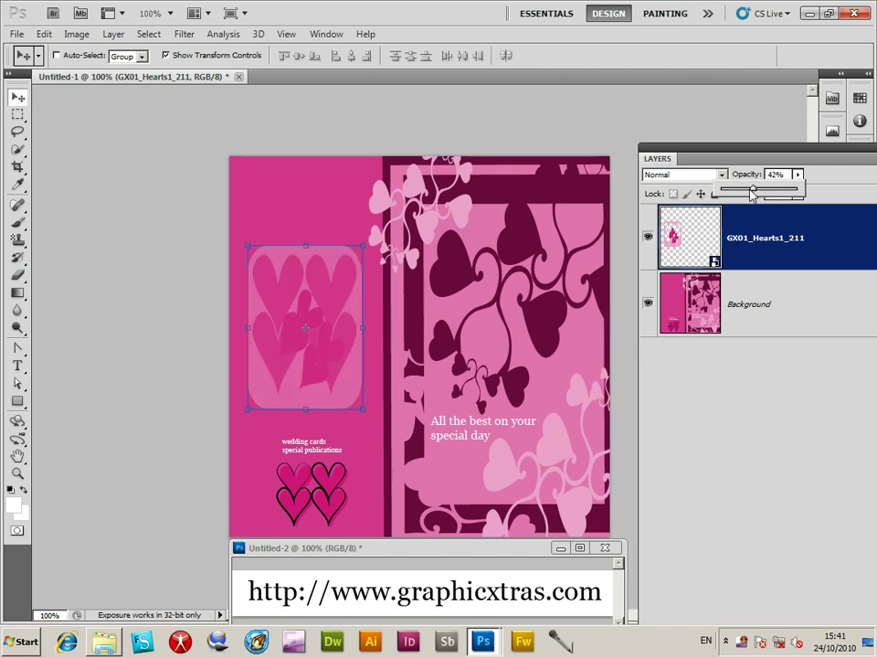
drag(752, 187, 740, 186)
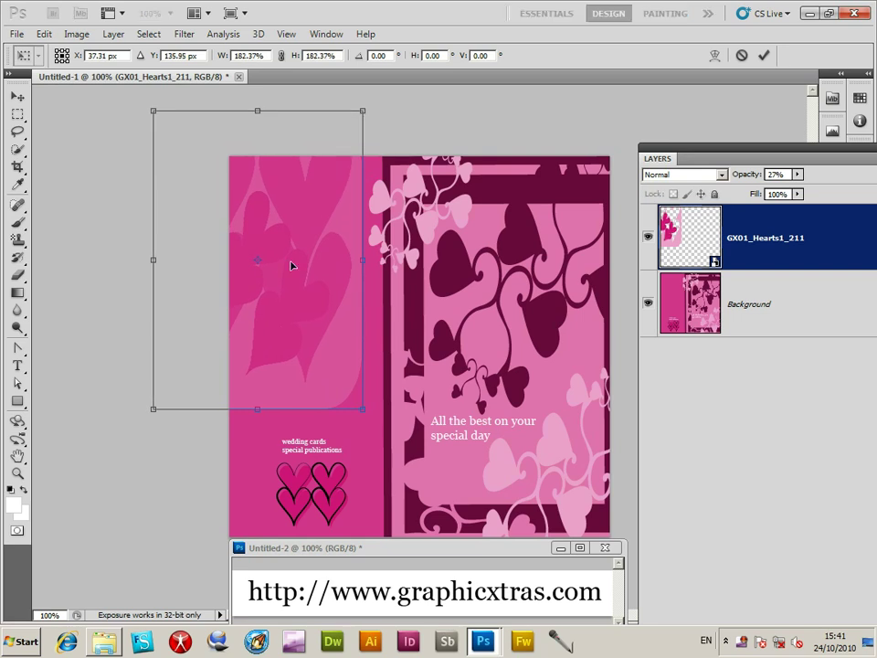
drag(362, 410, 355, 400)
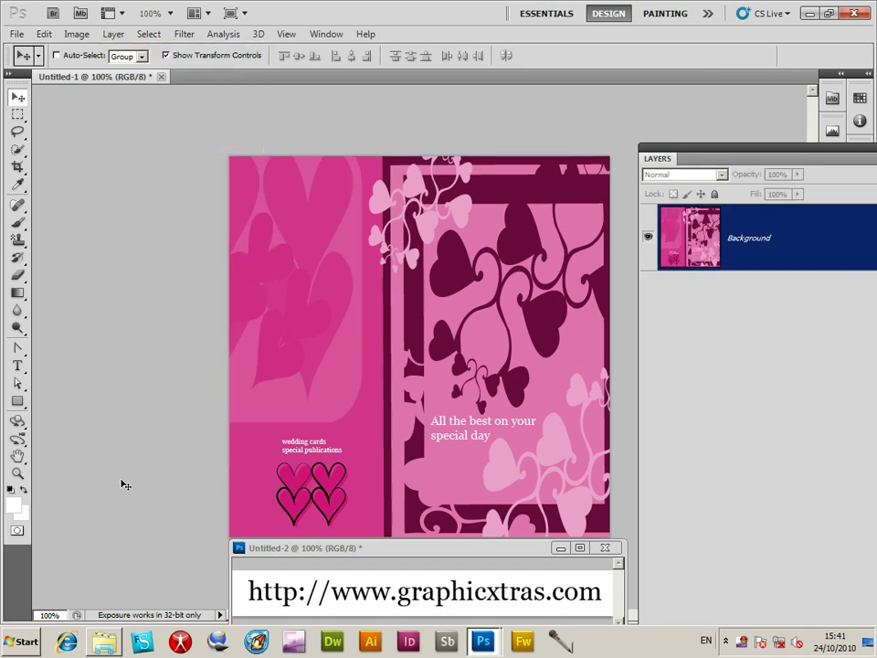
Apply Hue/Saturation with Hue about +22 and raised Saturation for a vivid red tint
click(14, 33)
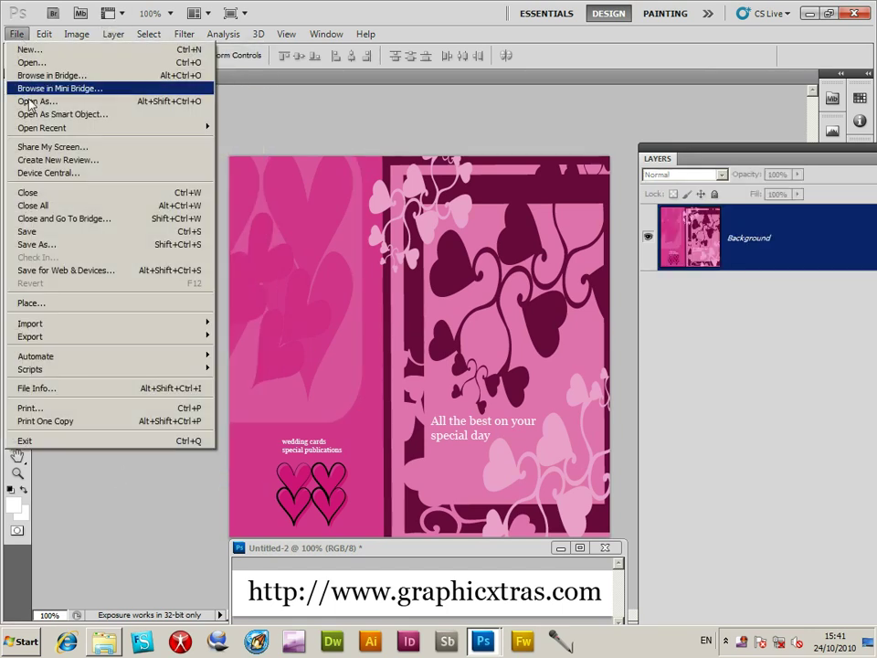
mouse_move(29, 304)
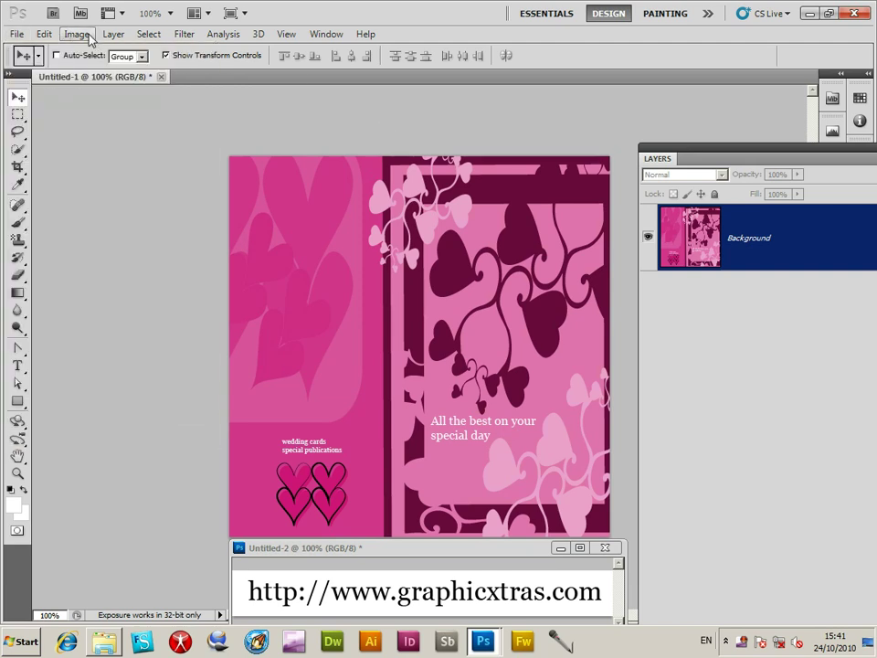
click(77, 33)
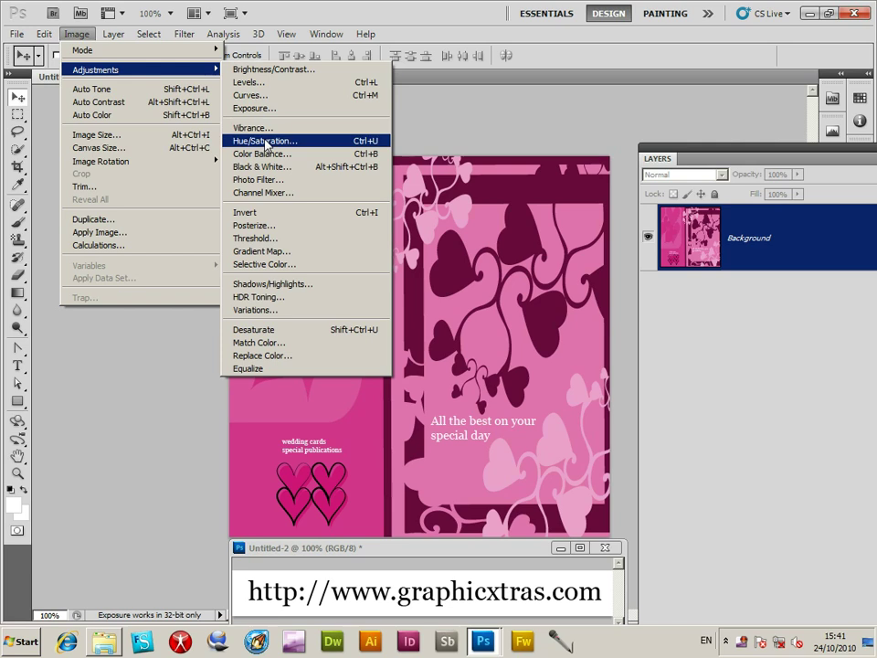
click(263, 138)
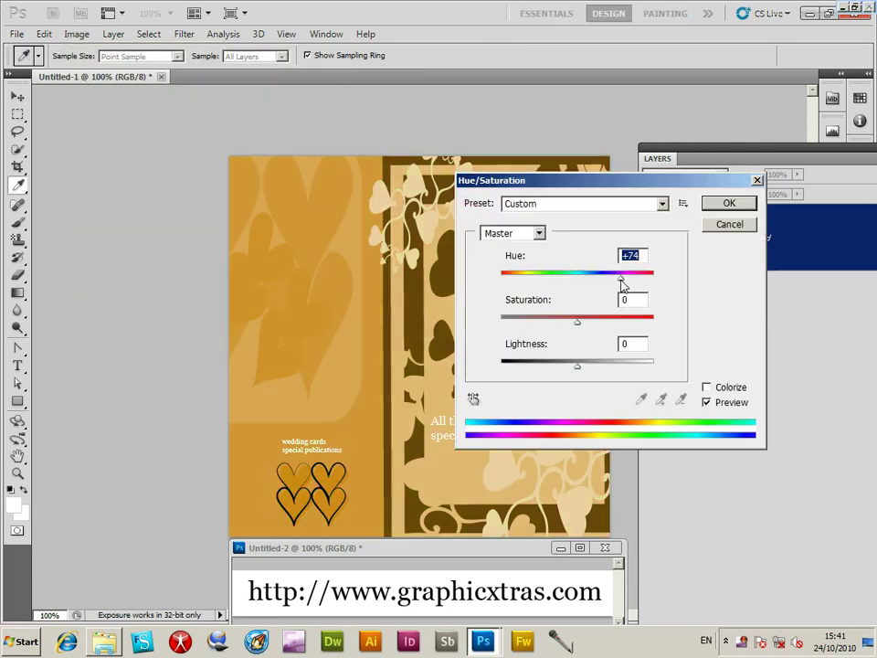
drag(624, 274, 544, 274)
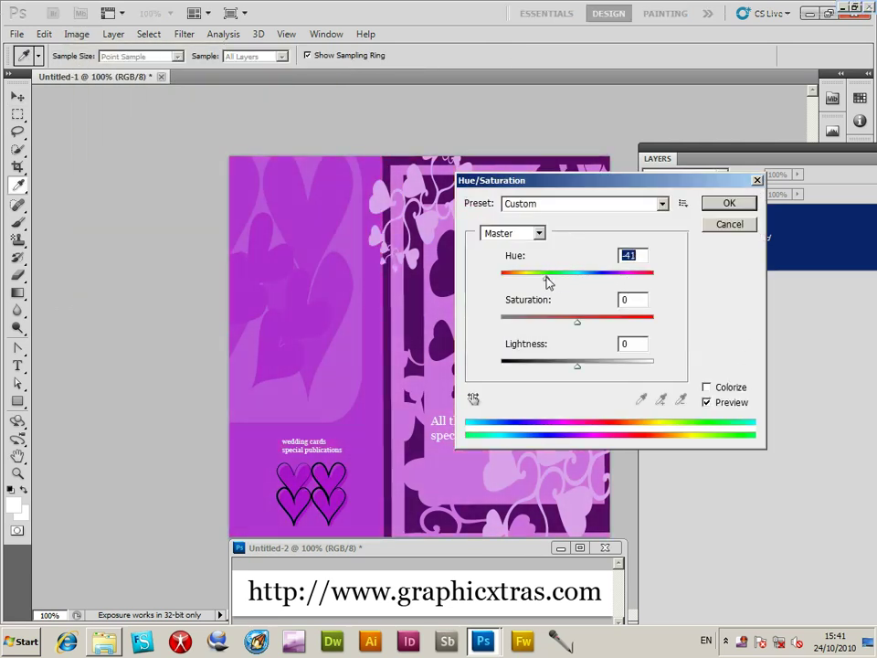
drag(545, 273, 593, 272)
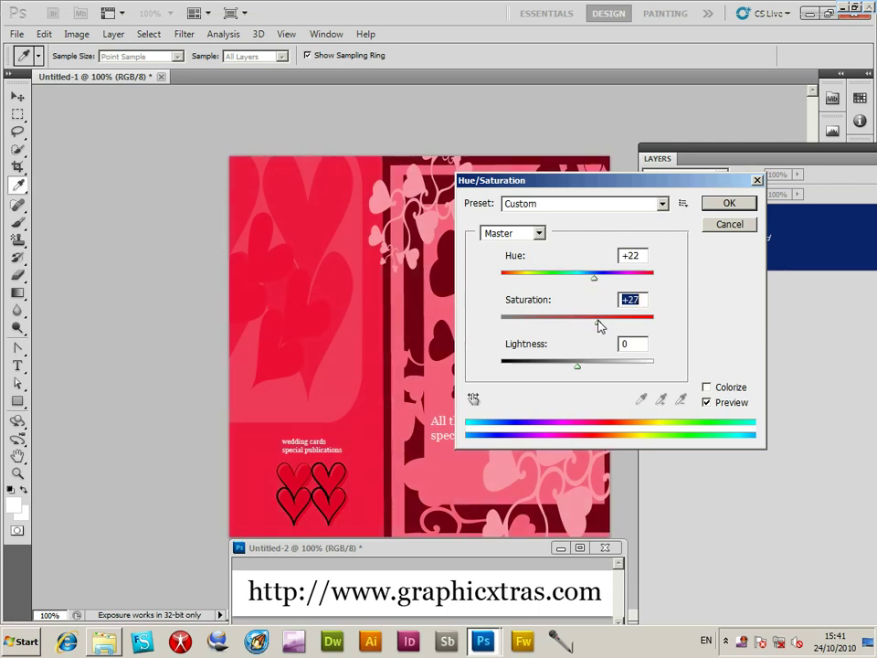
click(729, 202)
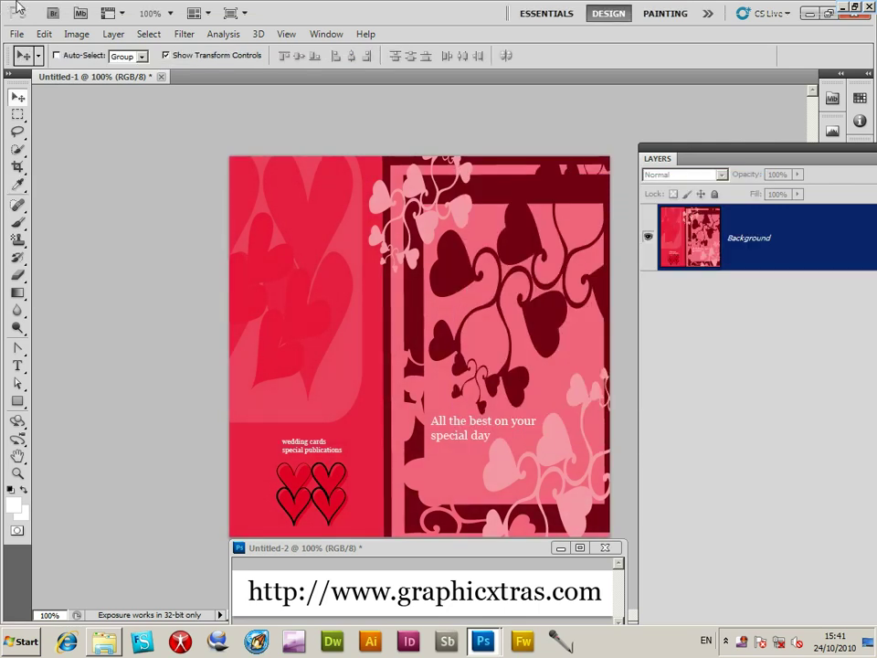
click(14, 33)
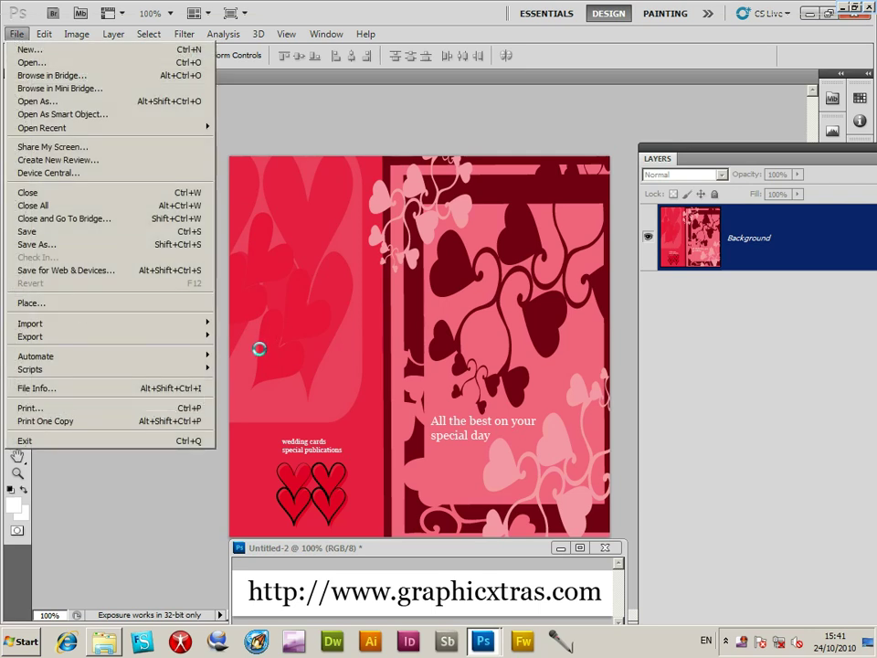
Send the card to the Print dialog with Scale to Fit Media enabled
click(29, 408)
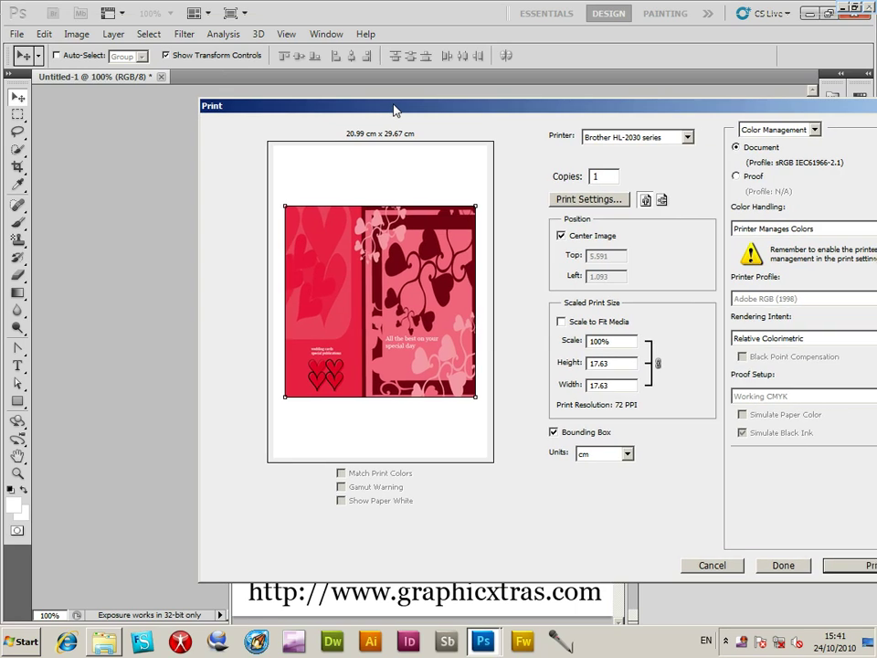
click(562, 322)
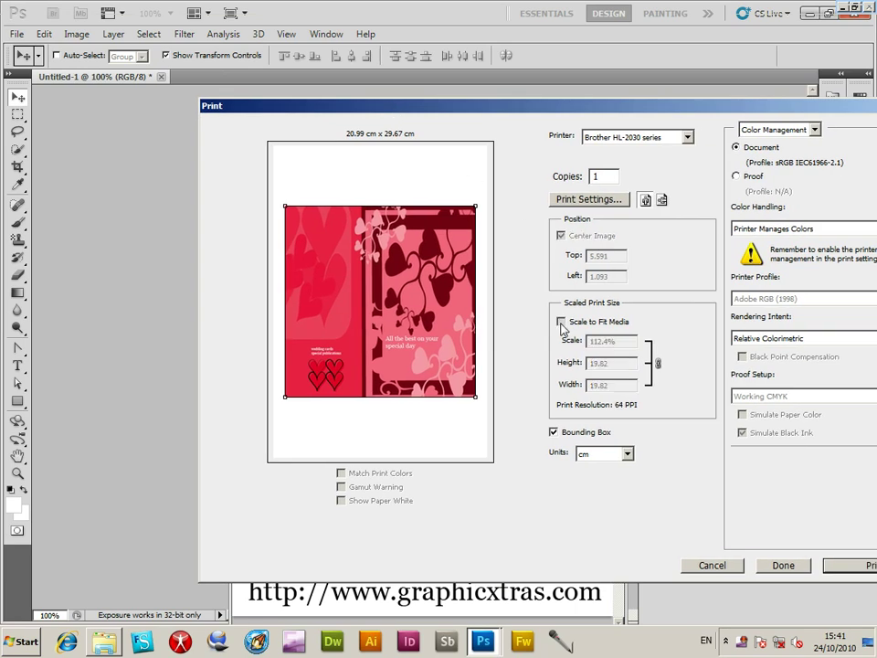
click(561, 322)
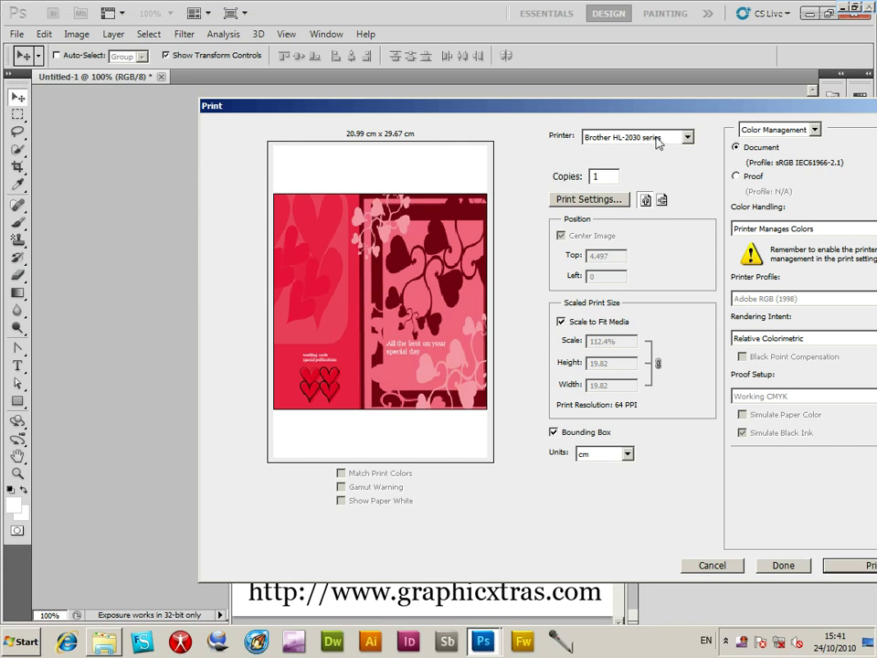
mouse_move(868, 566)
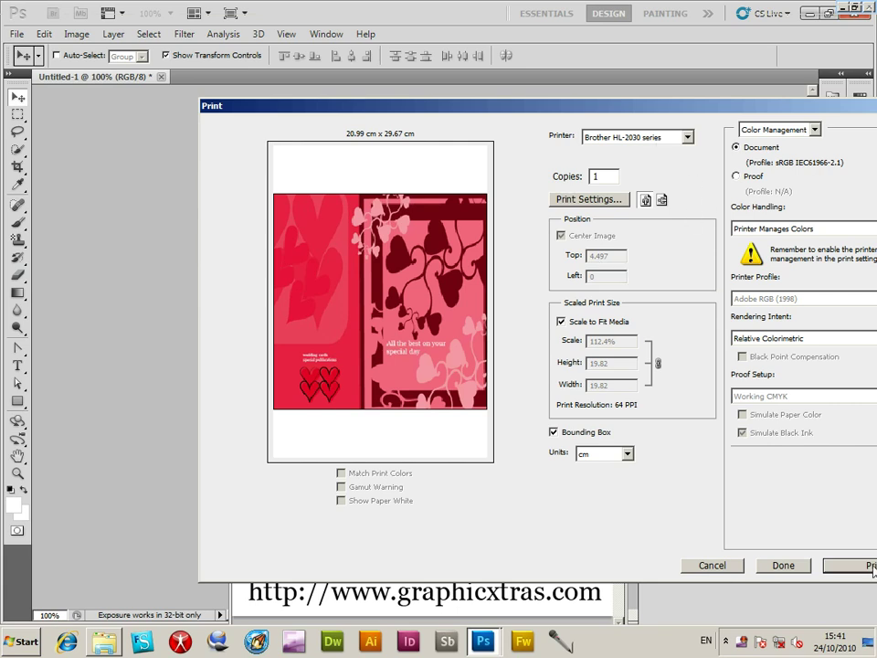